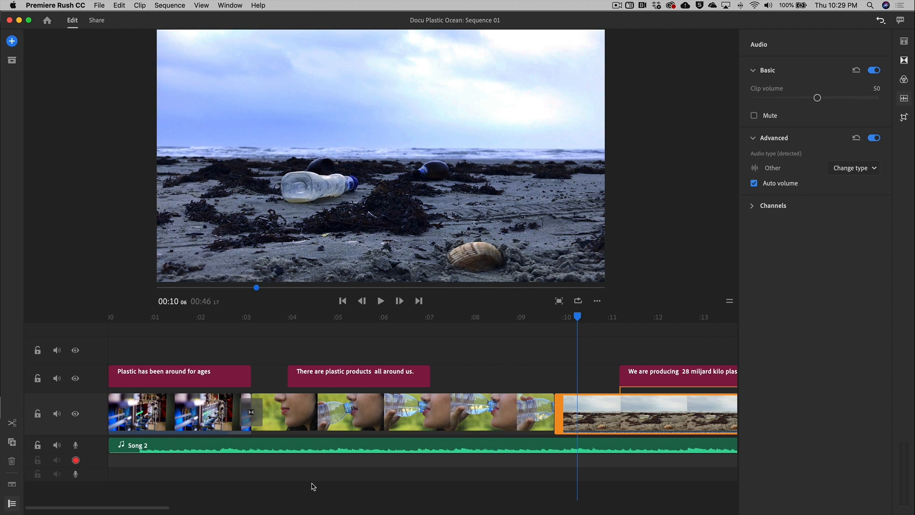
pyautogui.moveTo(101, 24)
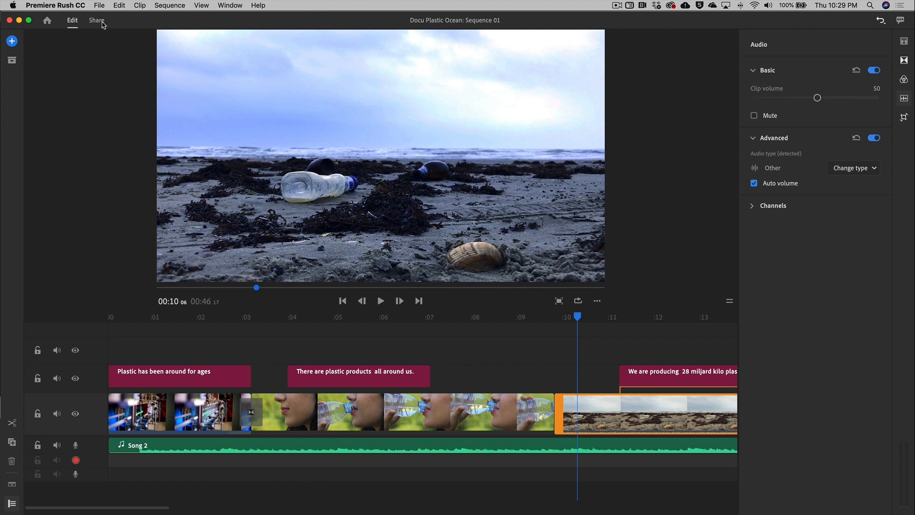
# Show Sequence 01's export settings in Share with the Local destination at 1080p, 86 MB.
pyautogui.click(98, 20)
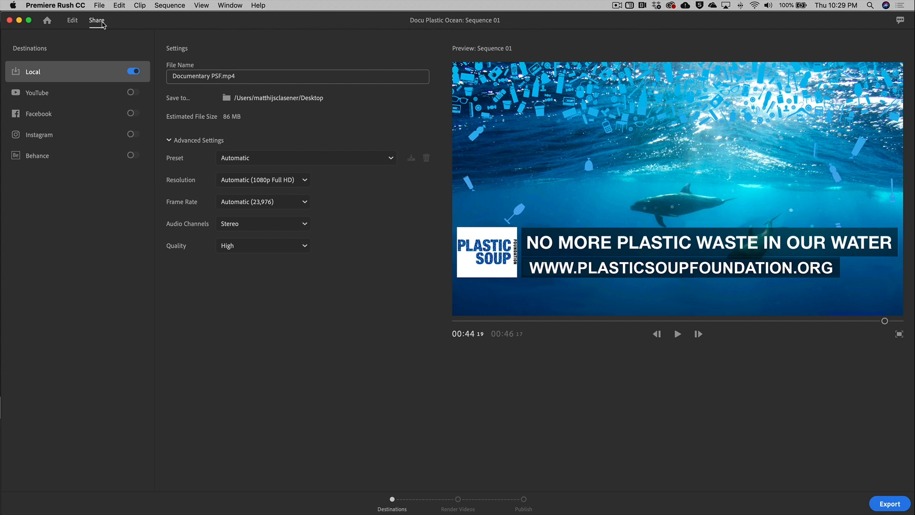
pyautogui.moveTo(199, 90)
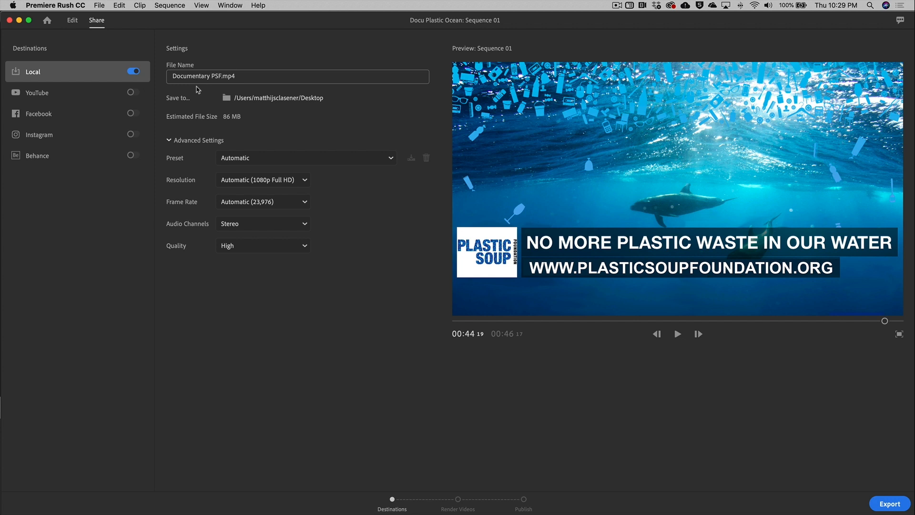
pyautogui.moveTo(225, 99)
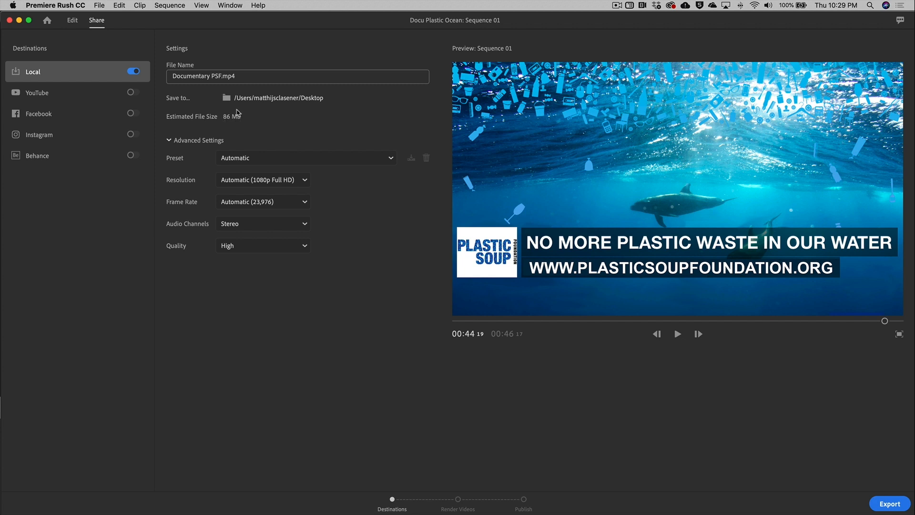
pyautogui.moveTo(226, 125)
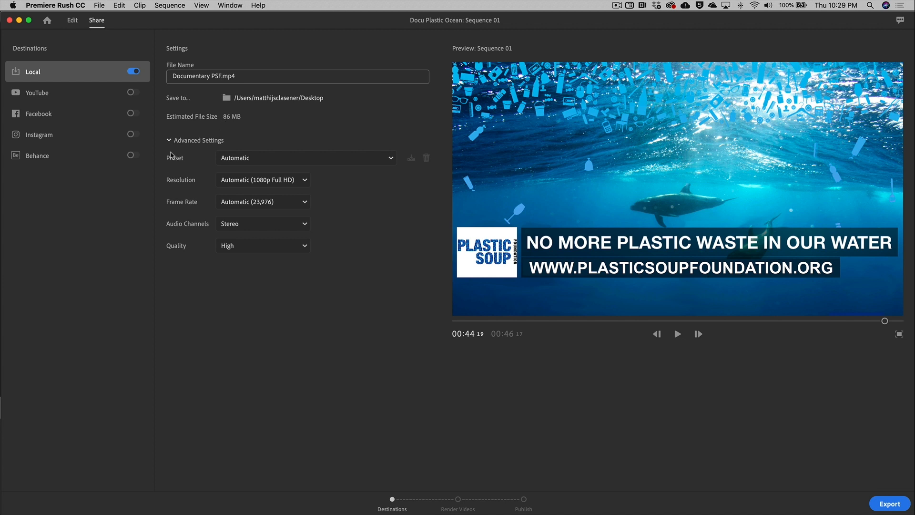
pyautogui.click(168, 141)
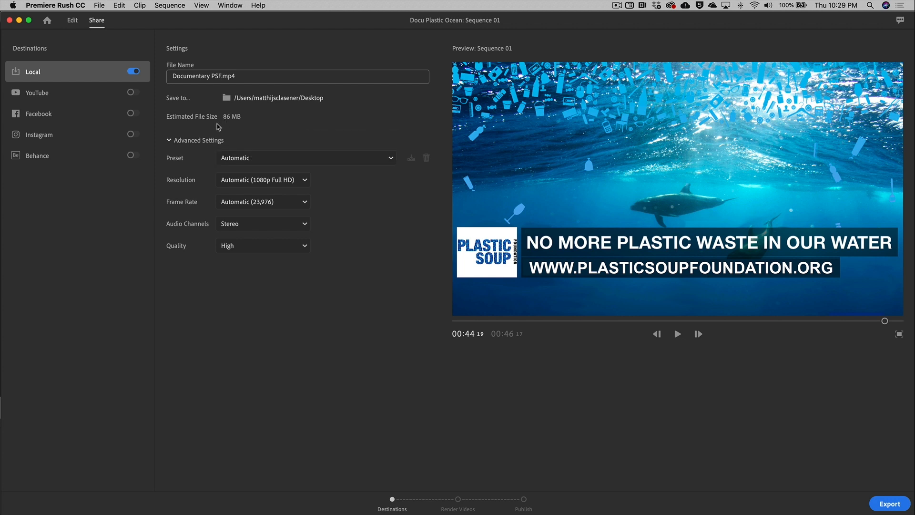
pyautogui.moveTo(240, 121)
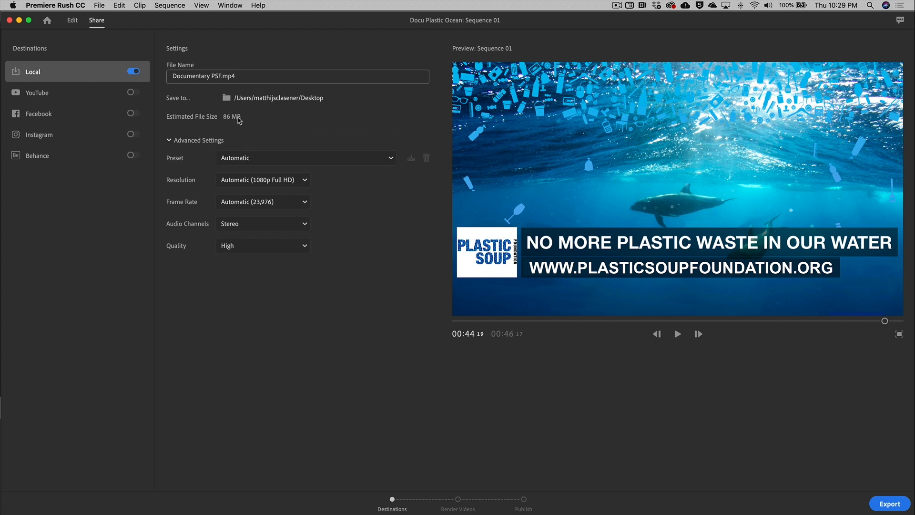
pyautogui.moveTo(317, 276)
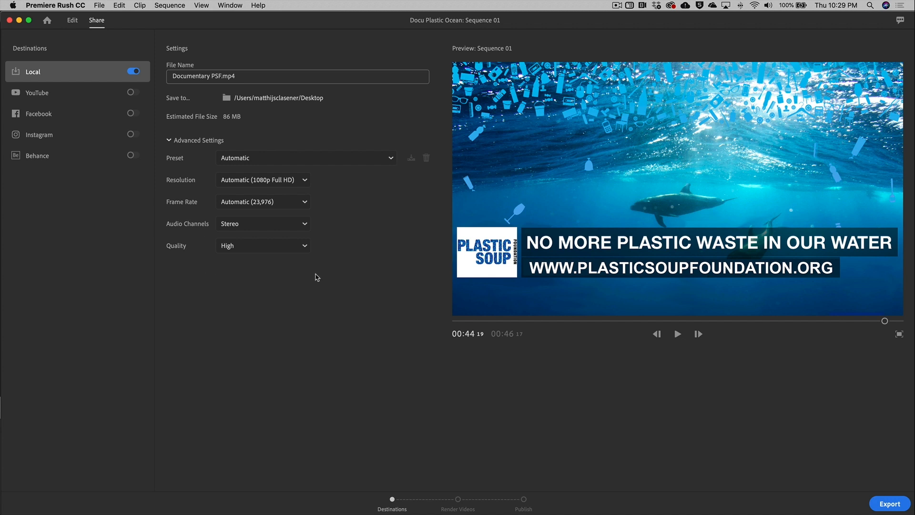
# Keep the Automatic preset and switch export resolution to 720p HD.
pyautogui.click(305, 158)
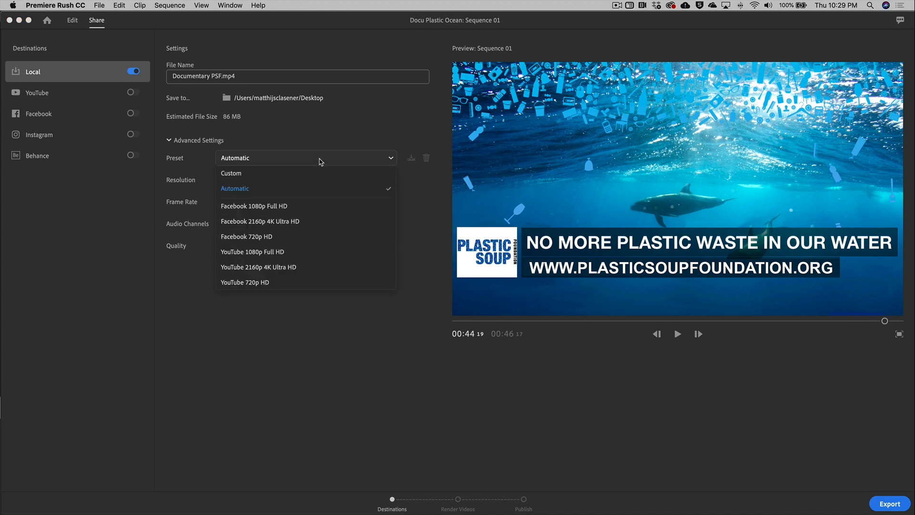
pyautogui.moveTo(257, 268)
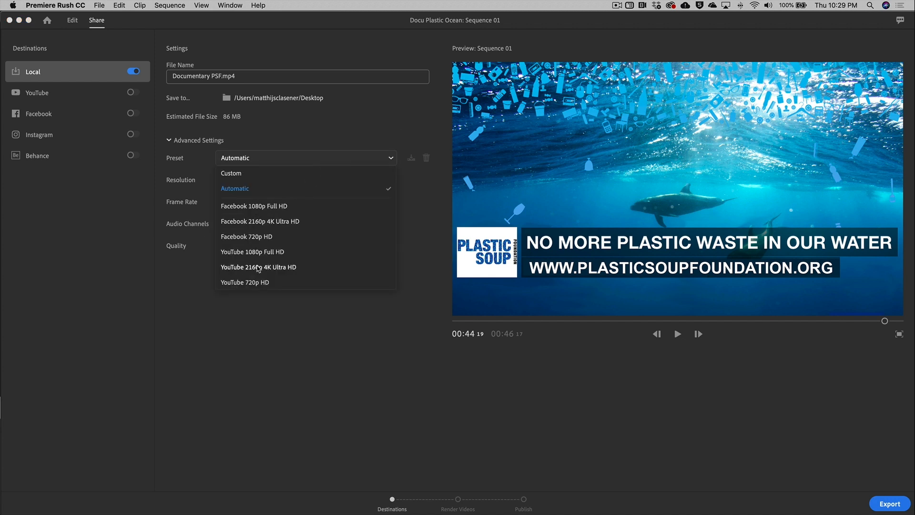
pyautogui.click(234, 187)
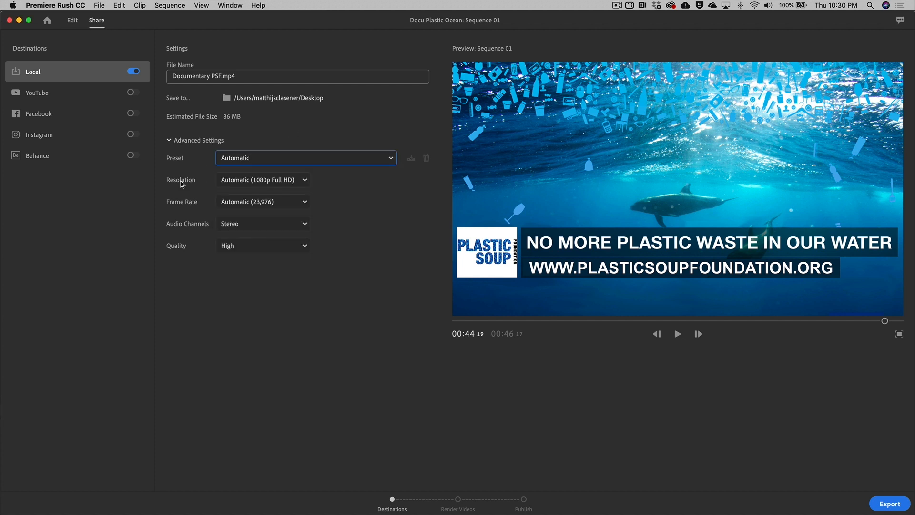
pyautogui.click(263, 179)
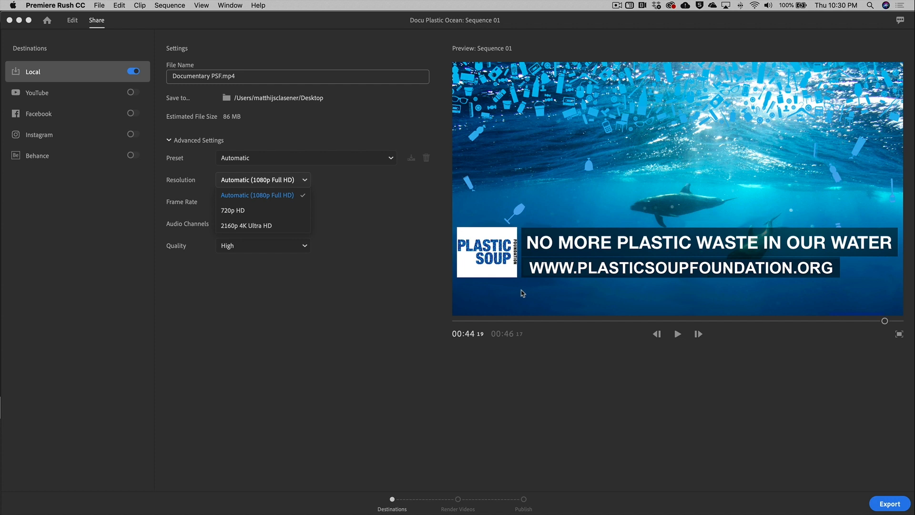
pyautogui.moveTo(286, 230)
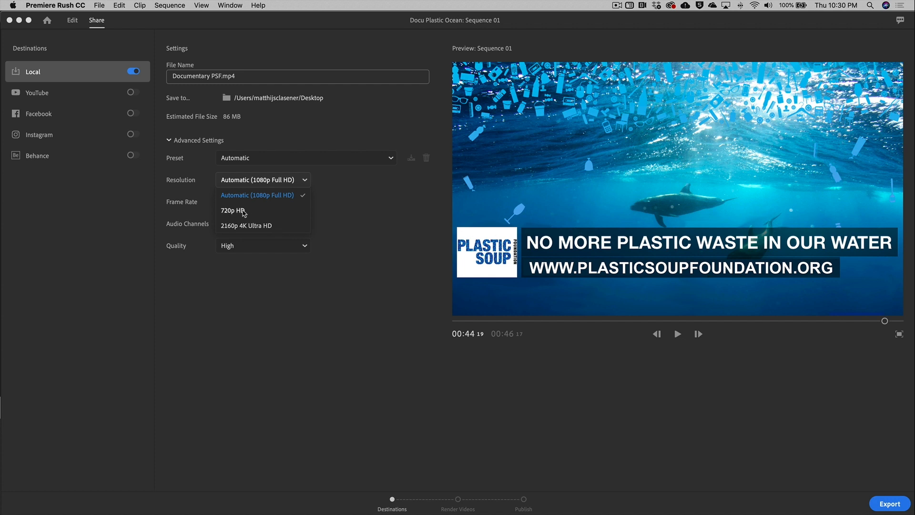
pyautogui.click(234, 210)
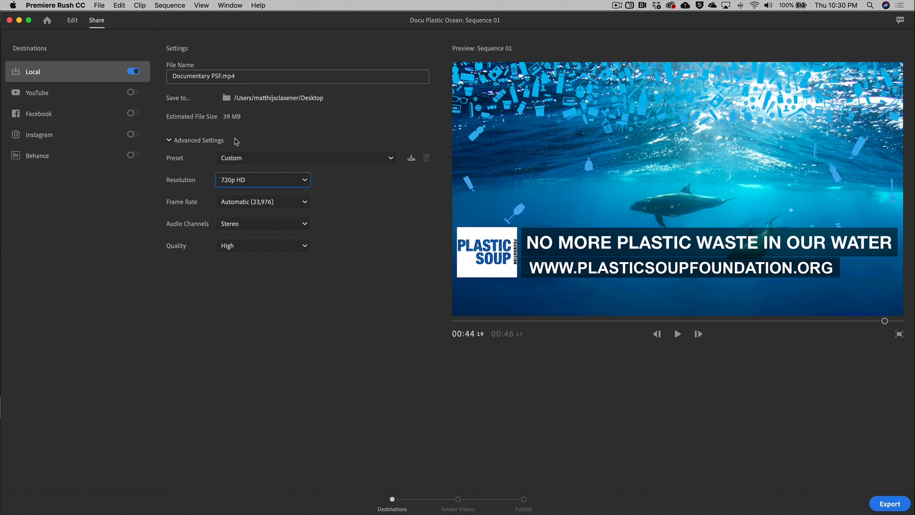
# Try 2160p 4K resolution, then return to automatic 1920×1080 under a Custom preset.
pyautogui.click(264, 180)
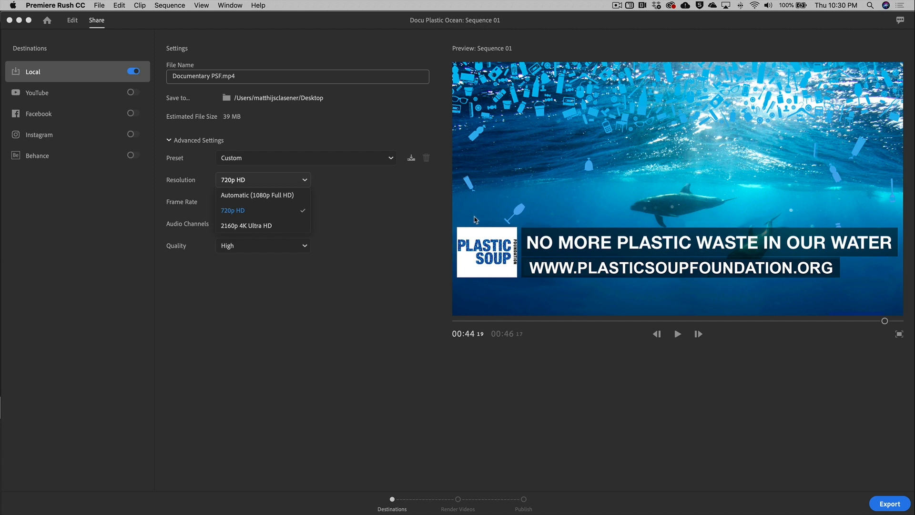
pyautogui.click(246, 225)
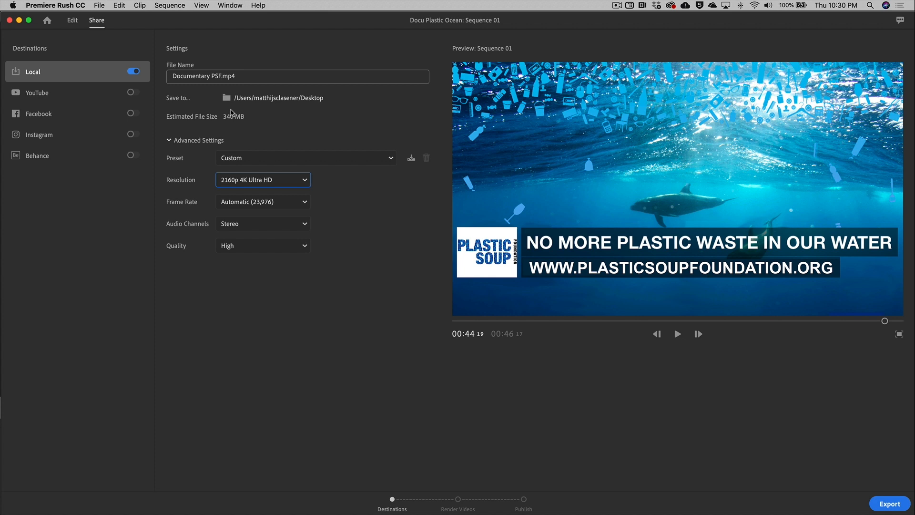
pyautogui.moveTo(273, 185)
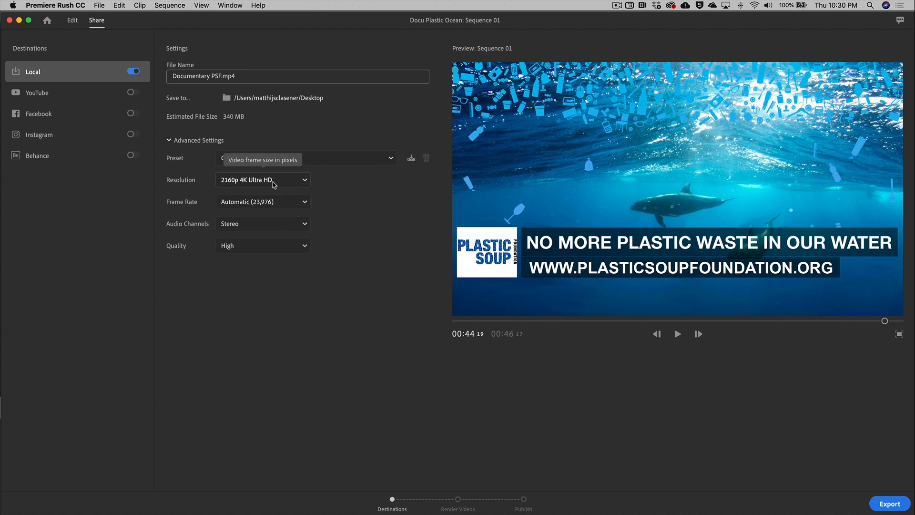
pyautogui.click(263, 180)
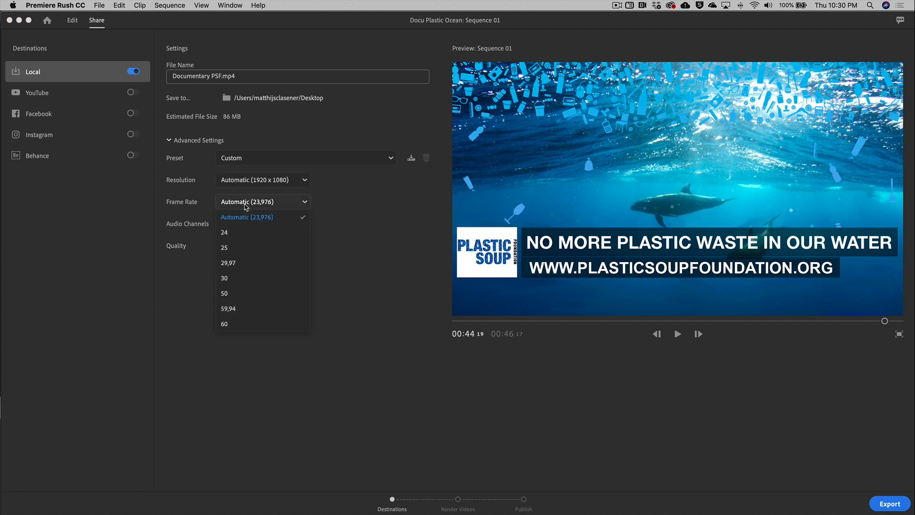
pyautogui.moveTo(397, 209)
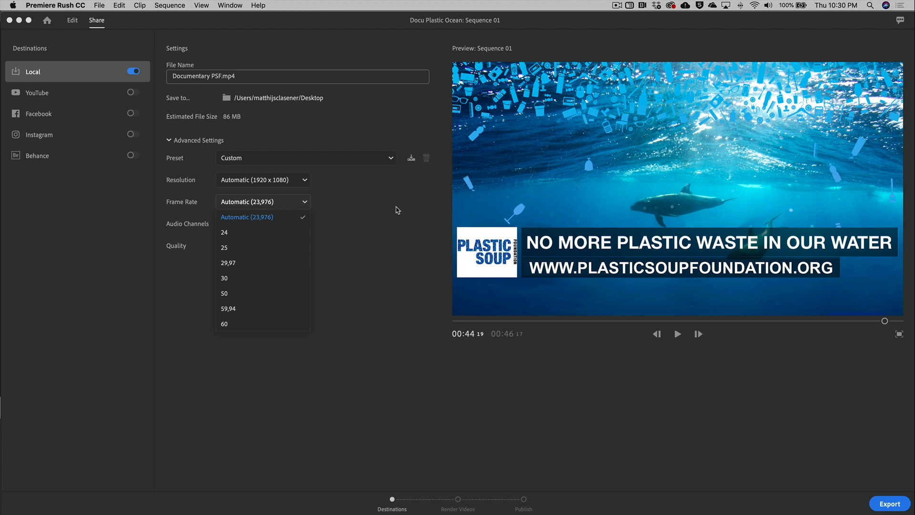
# Keep Stereo audio, try Low quality and set it back to High.
pyautogui.click(263, 223)
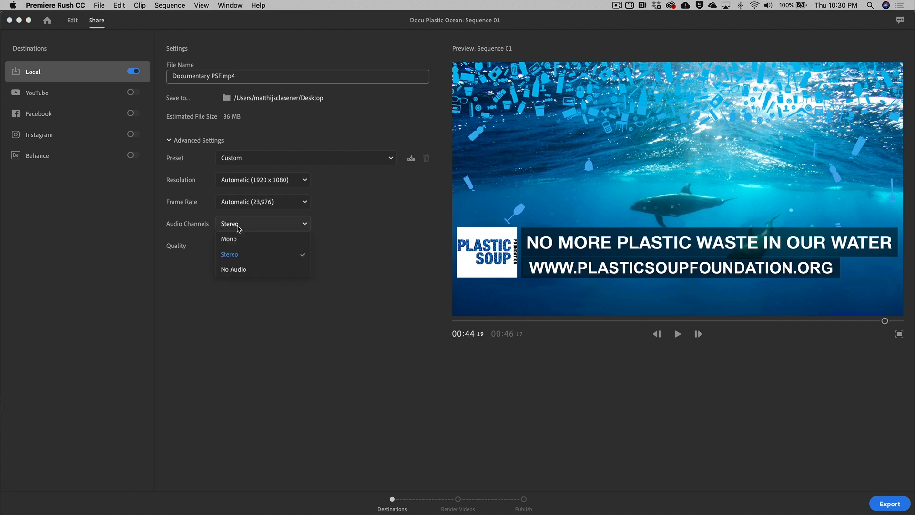
pyautogui.moveTo(385, 223)
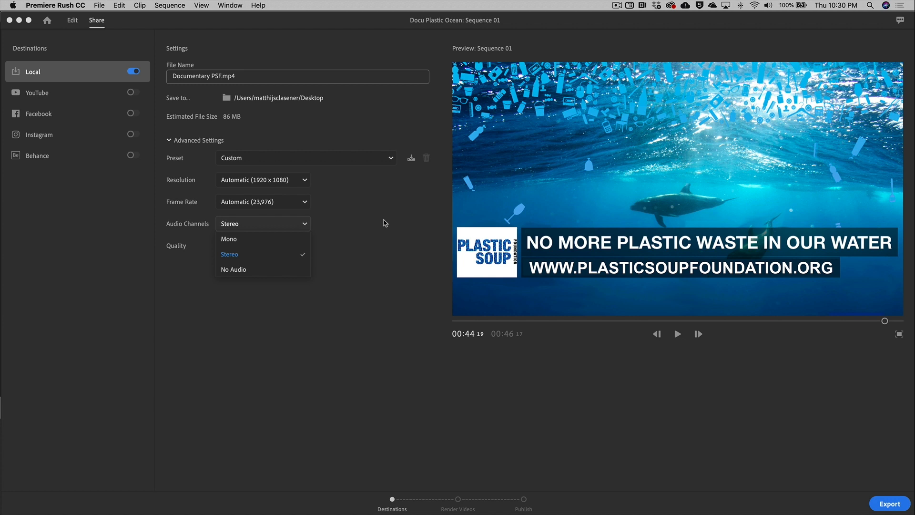
pyautogui.click(229, 253)
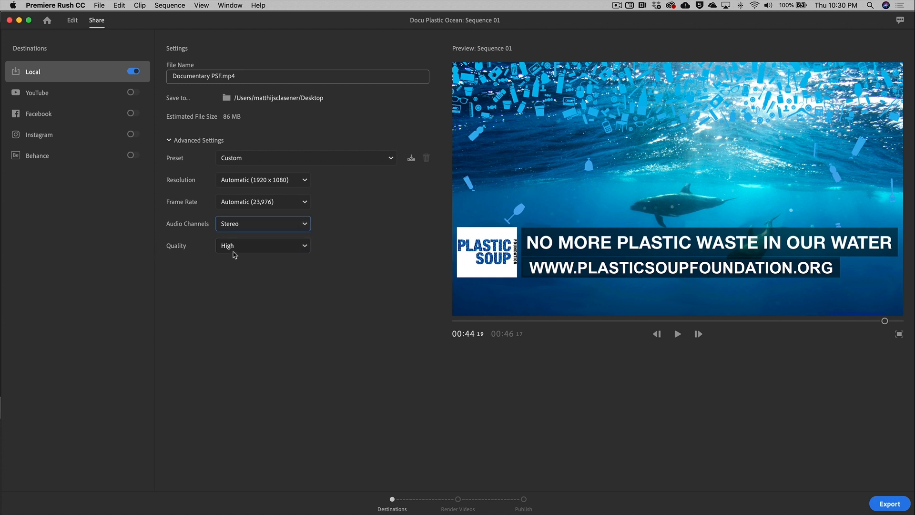
pyautogui.click(263, 246)
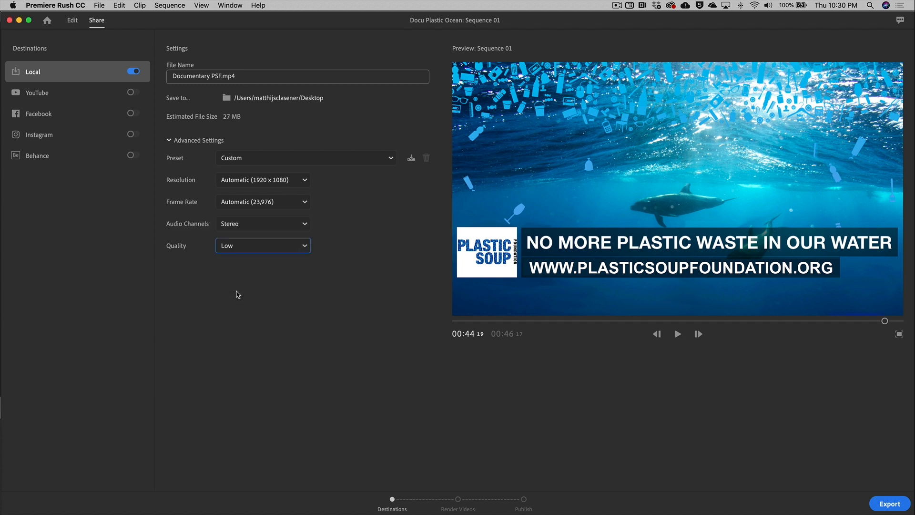
pyautogui.moveTo(244, 254)
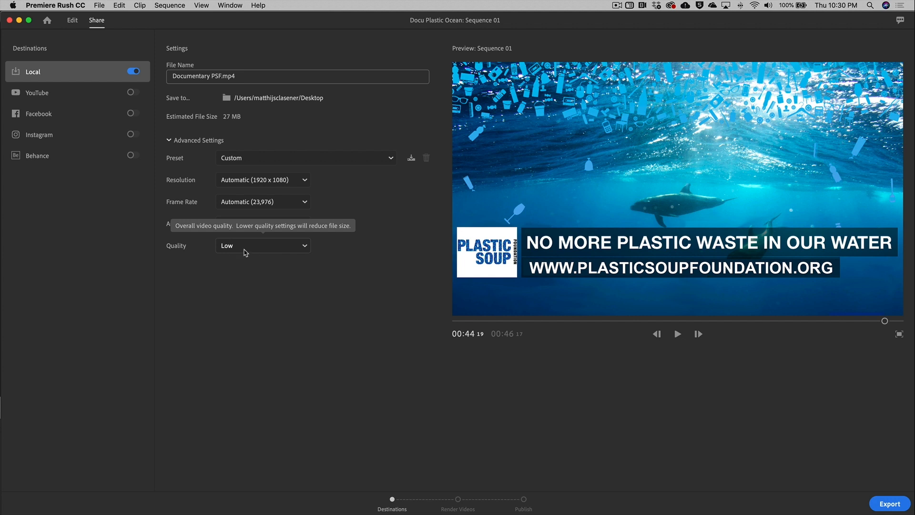
pyautogui.click(263, 246)
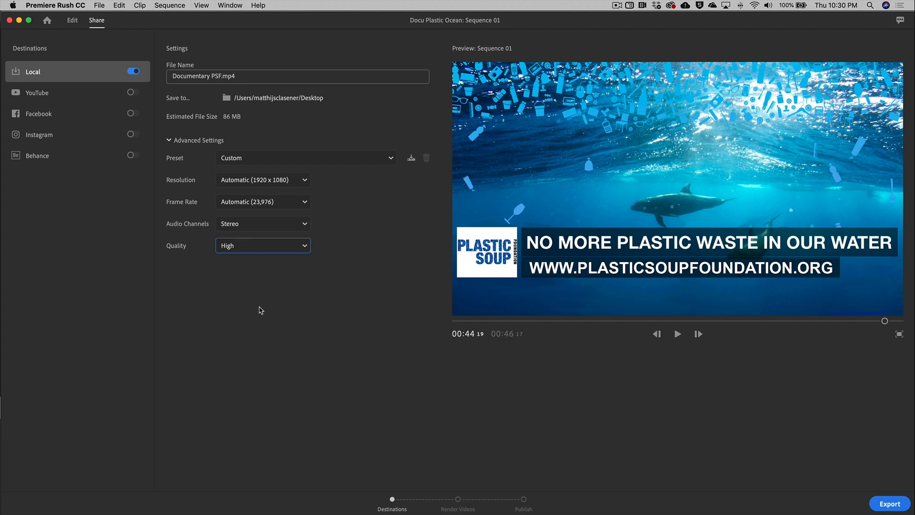
# Return the export preset to Automatic at 1080p Full HD, 86 MB.
pyautogui.click(305, 158)
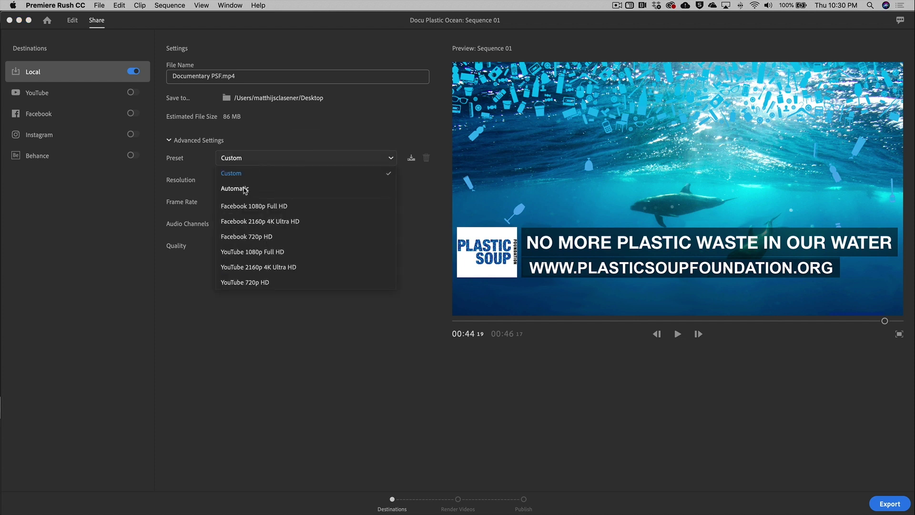
pyautogui.click(234, 188)
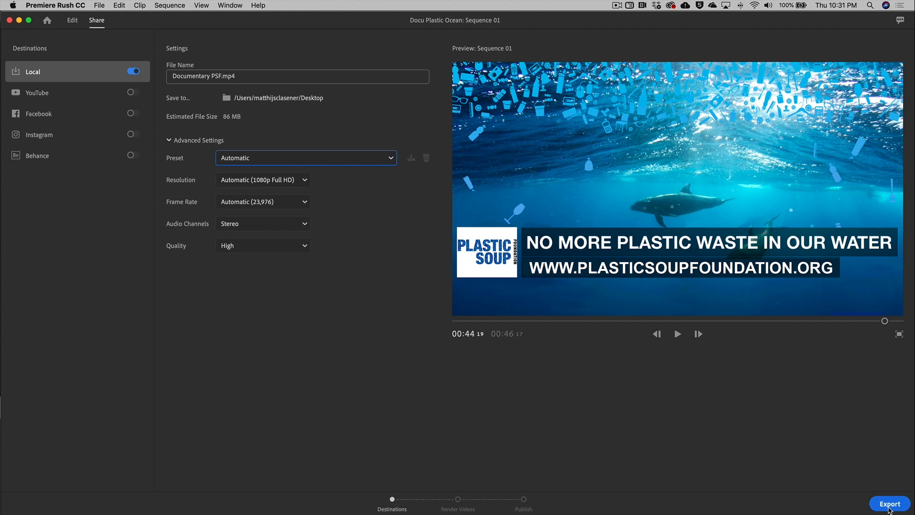
pyautogui.moveTo(517, 230)
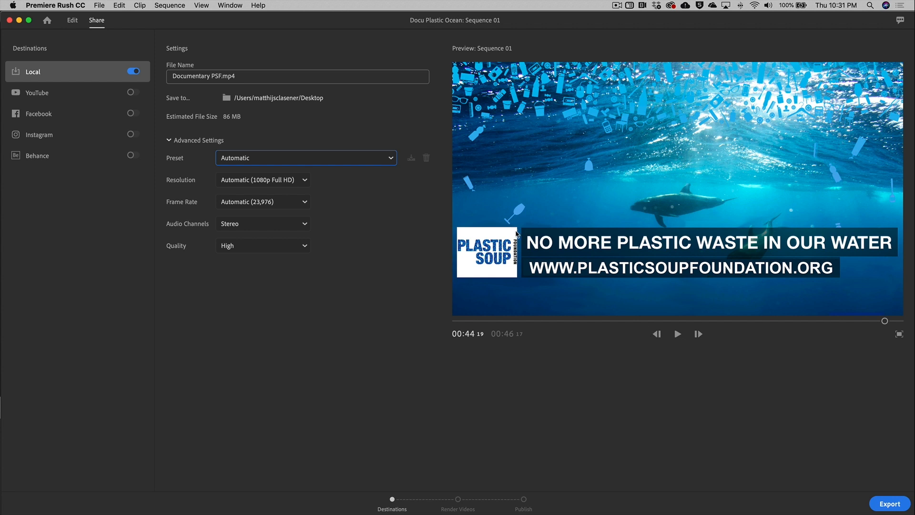
pyautogui.moveTo(42, 122)
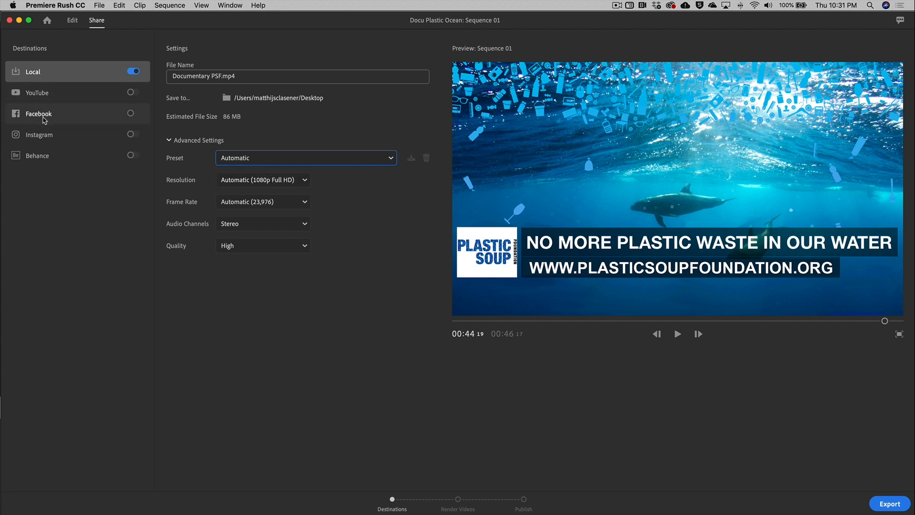
pyautogui.moveTo(132, 169)
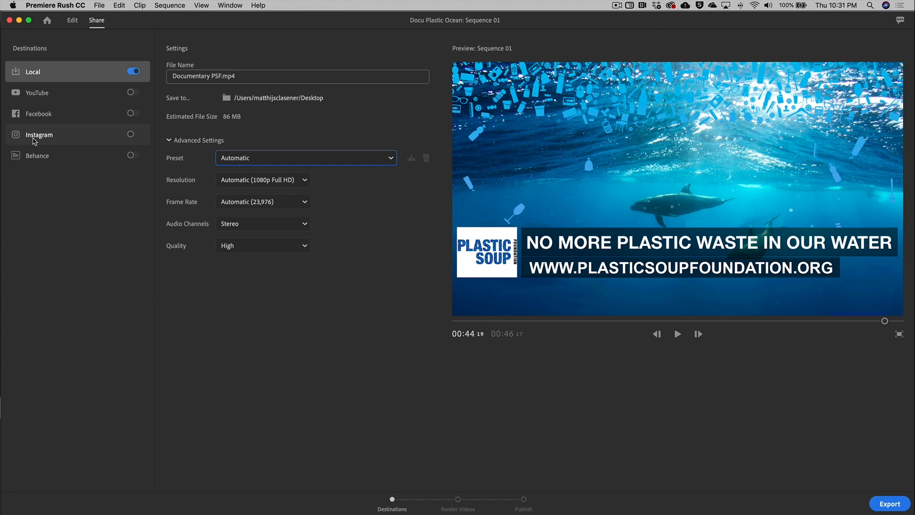
pyautogui.moveTo(92, 126)
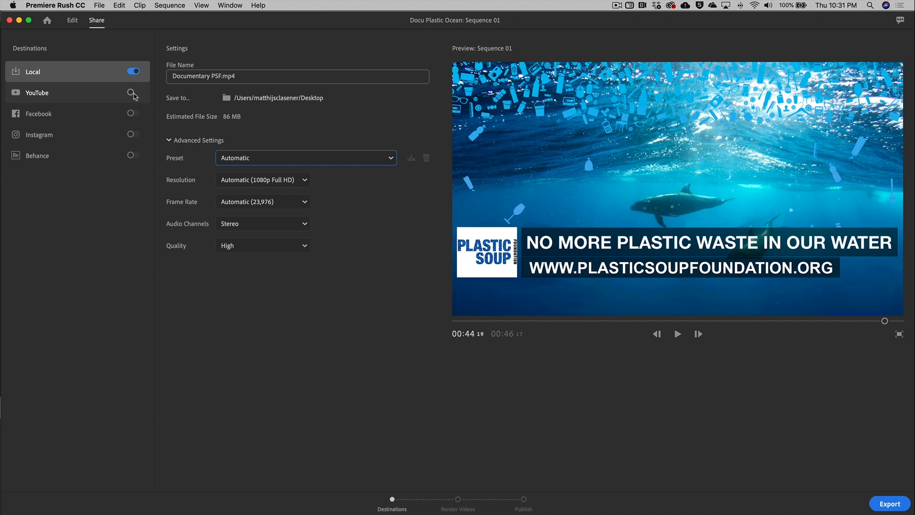
# Enable YouTube as a second export destination, public privacy, title Sequence 01.
pyautogui.click(134, 93)
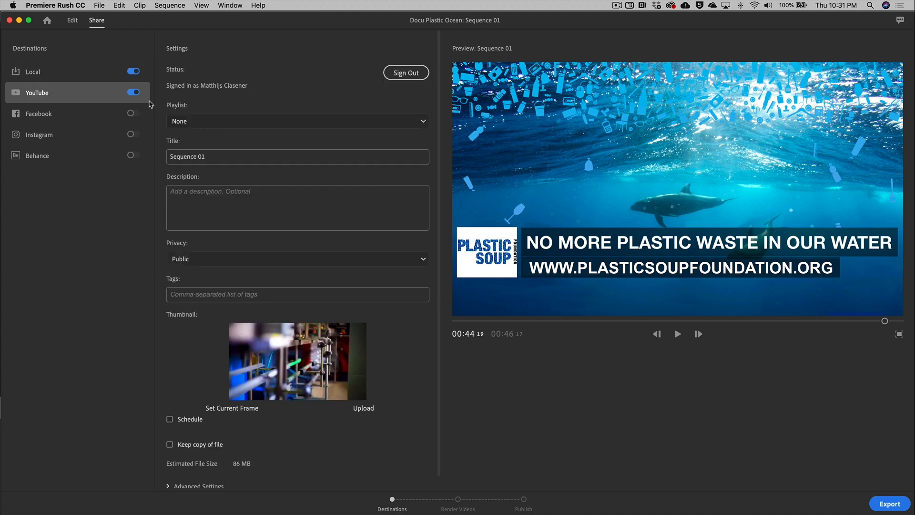
pyautogui.moveTo(421, 63)
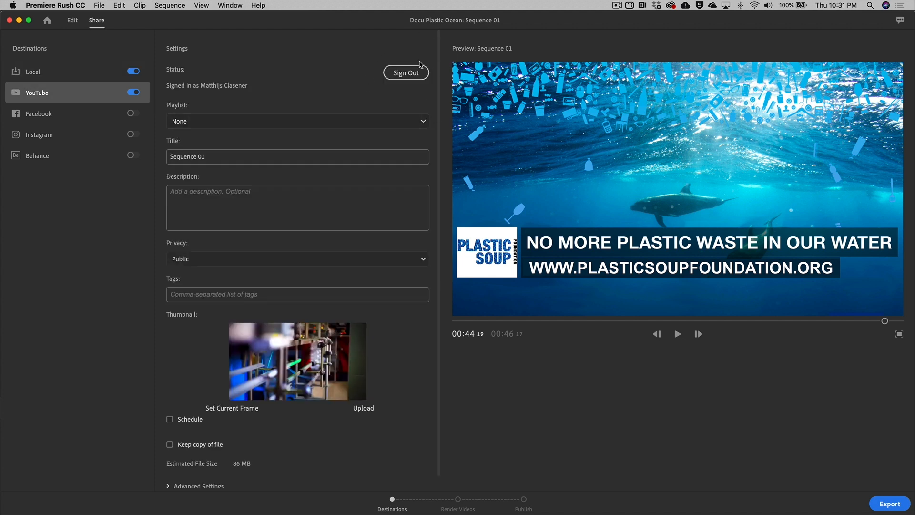
pyautogui.moveTo(207, 102)
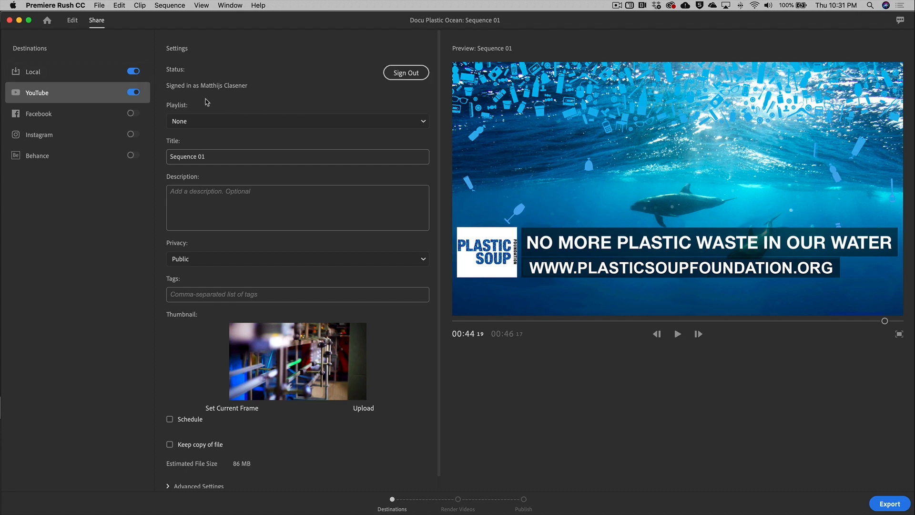
pyautogui.moveTo(204, 90)
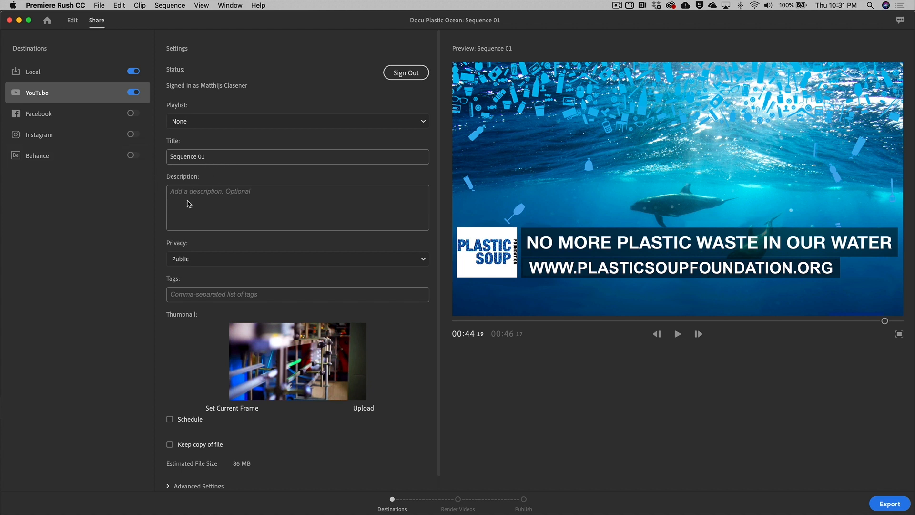
pyautogui.moveTo(178, 298)
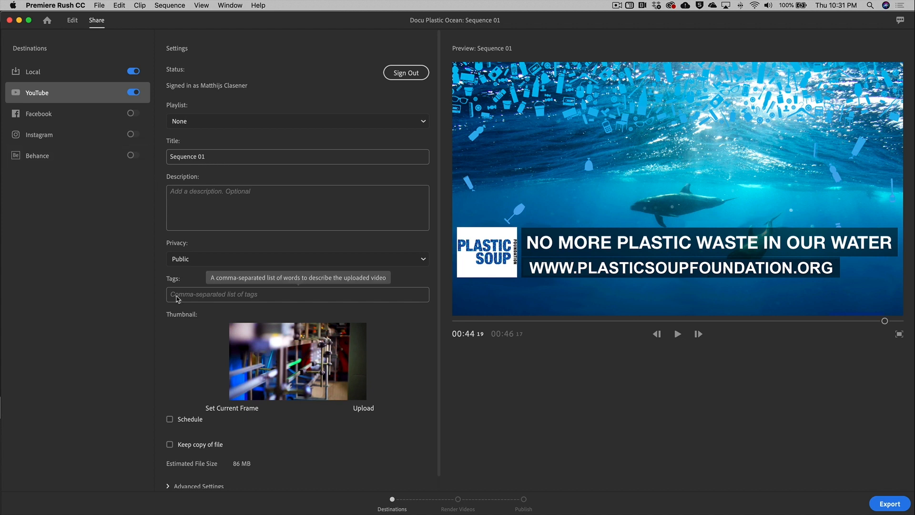
pyautogui.moveTo(156, 303)
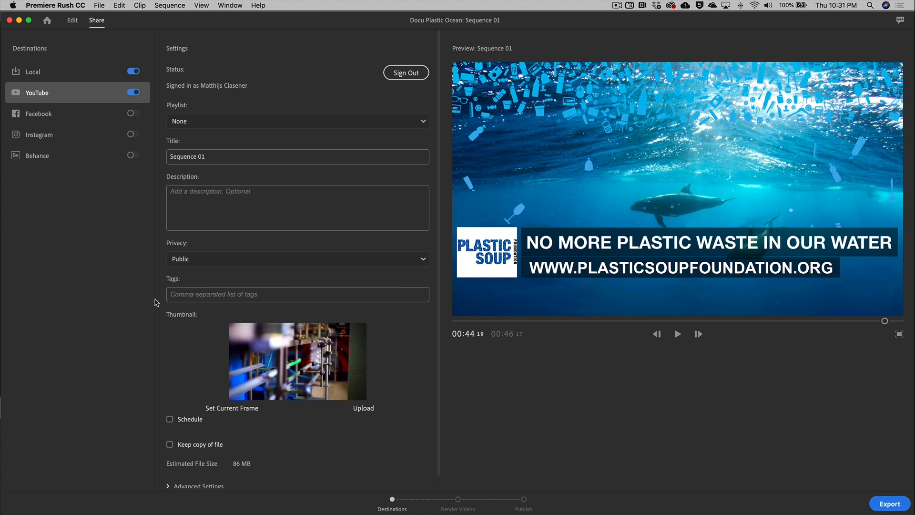
pyautogui.moveTo(190, 300)
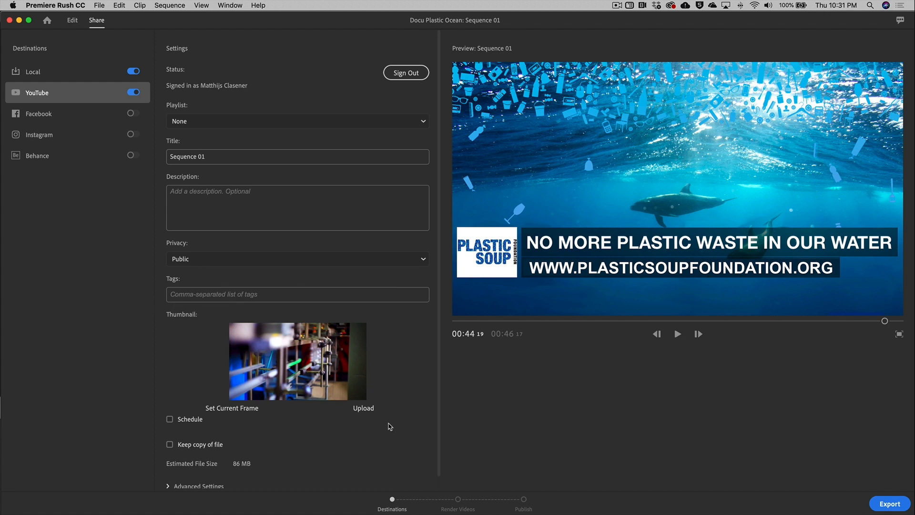
pyautogui.moveTo(549, 433)
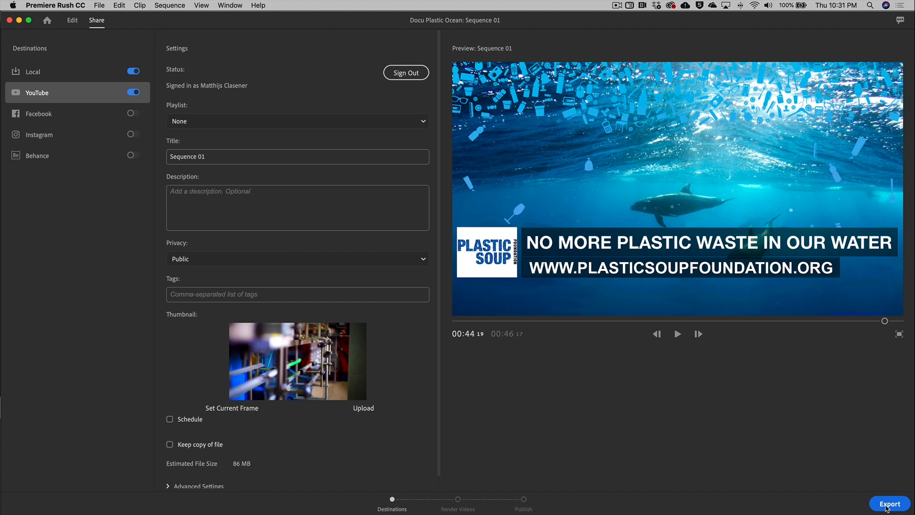
pyautogui.click(891, 503)
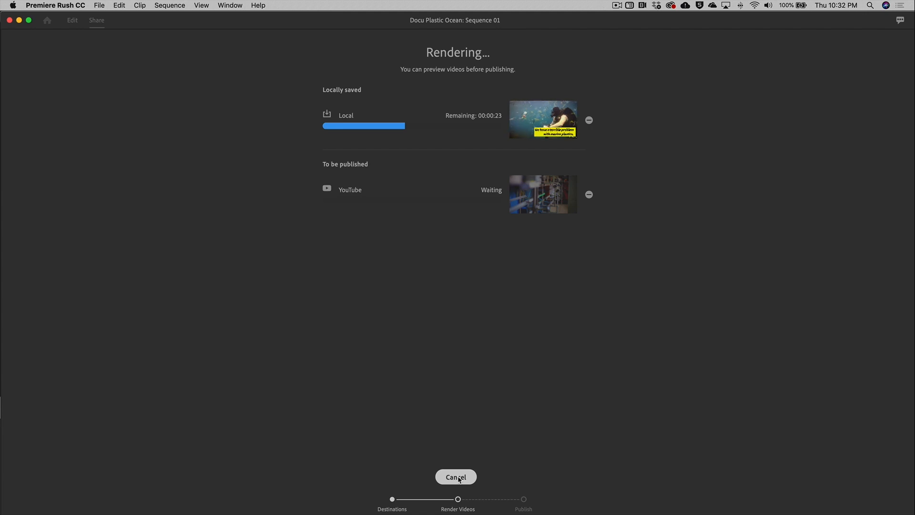
pyautogui.click(456, 477)
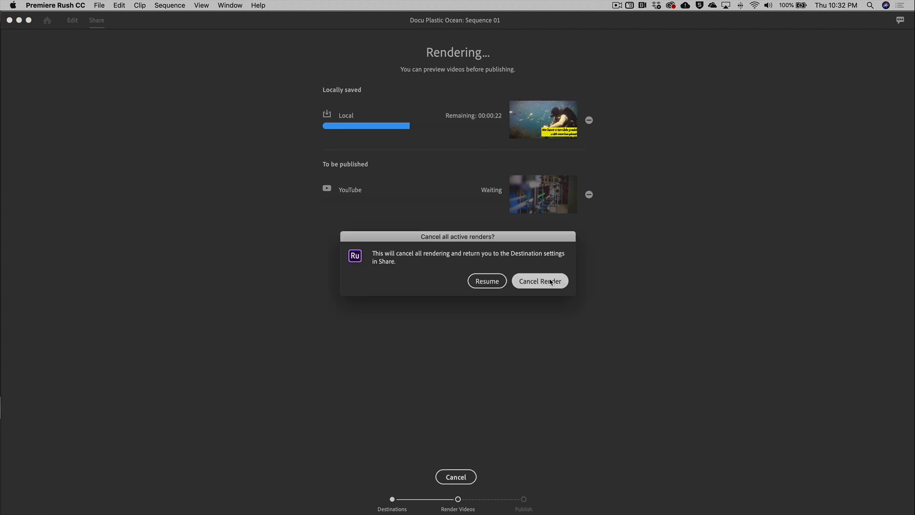
pyautogui.click(540, 280)
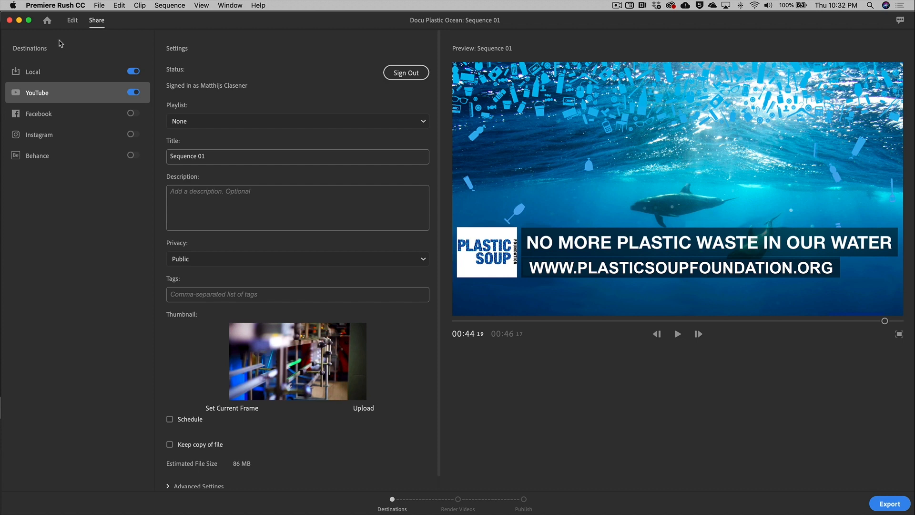
# Return to Edit and show the Project Assets panel scrolled to Sequence 01.
pyautogui.click(73, 21)
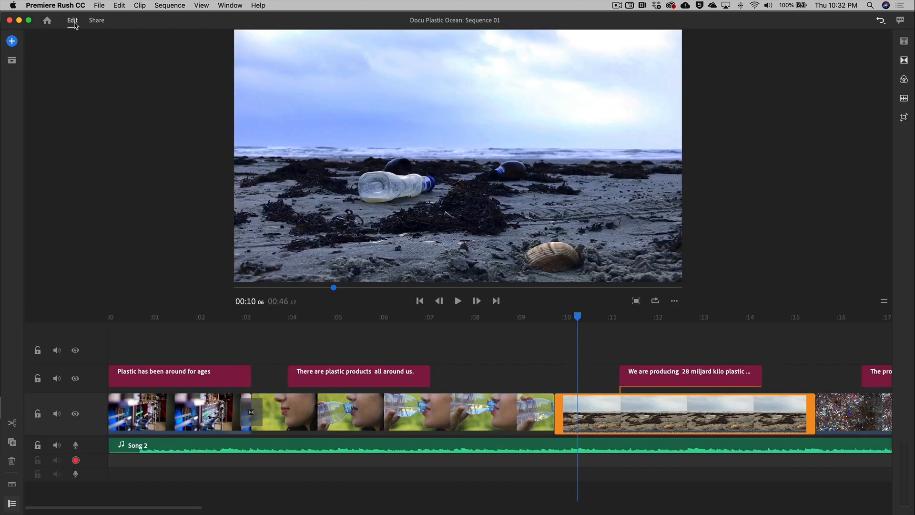
pyautogui.moveTo(75, 26)
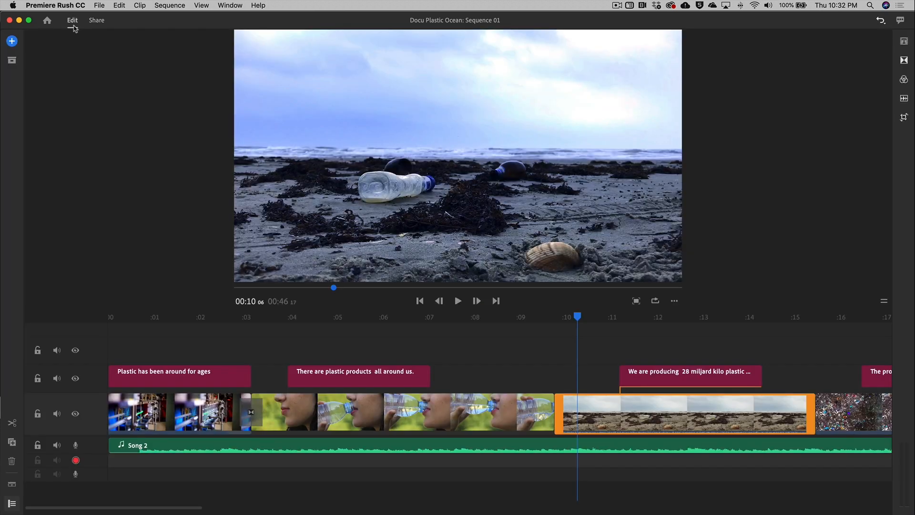
pyautogui.click(12, 61)
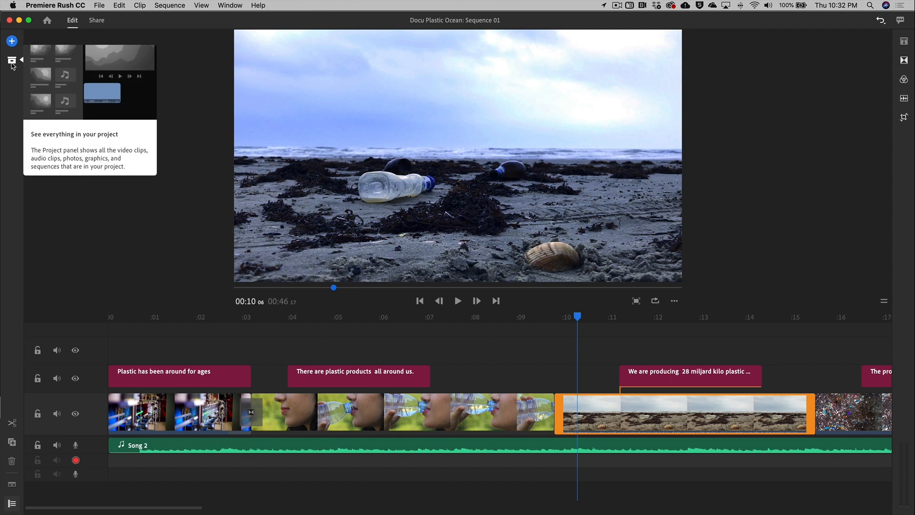
pyautogui.click(12, 59)
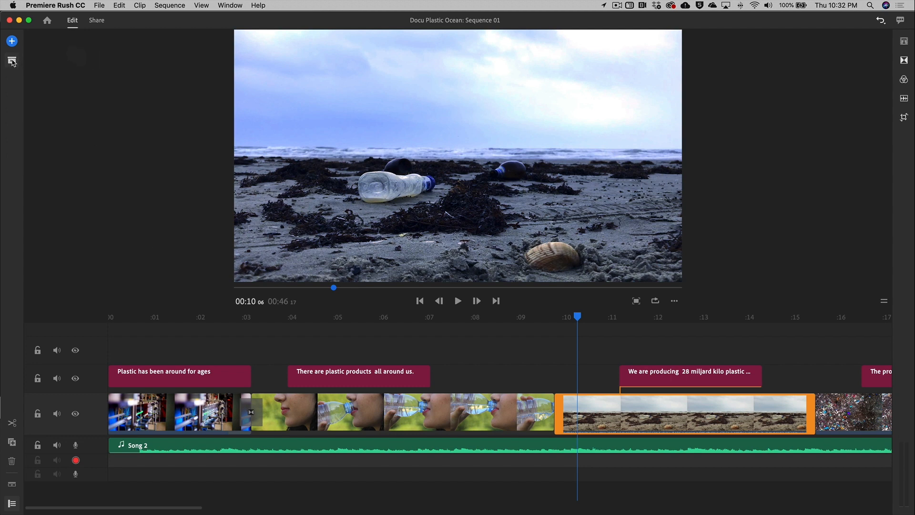
pyautogui.click(11, 61)
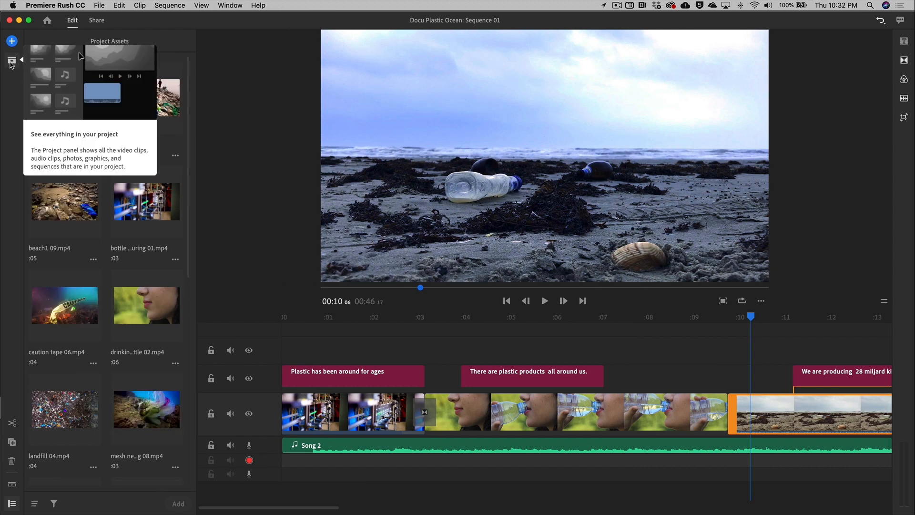
pyautogui.click(11, 60)
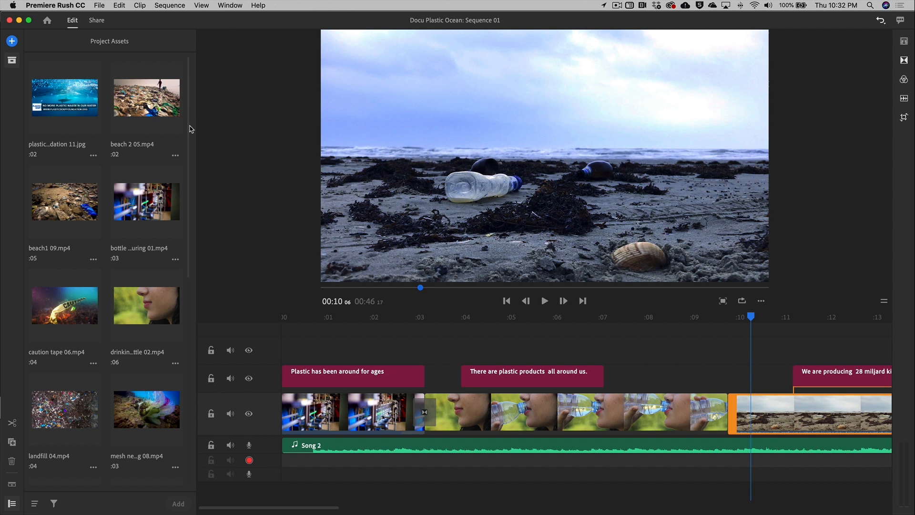
pyautogui.scroll(-3)
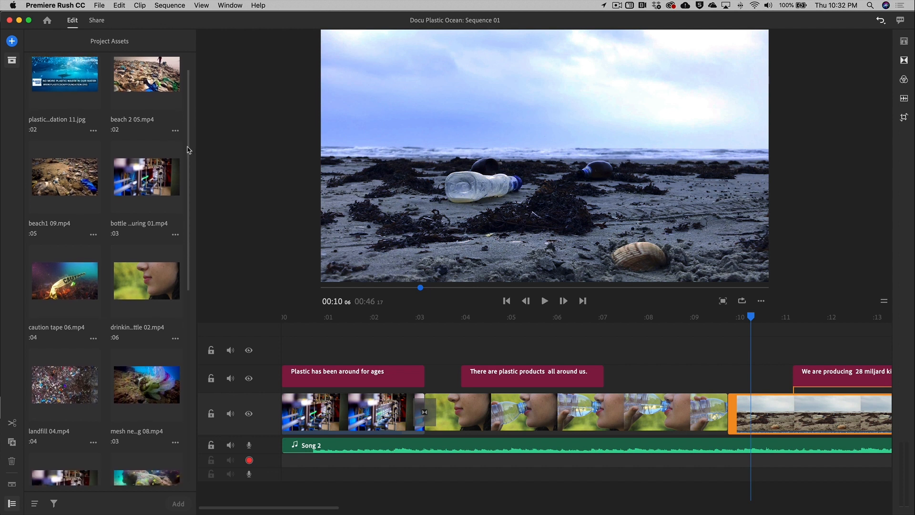
pyautogui.scroll(-3)
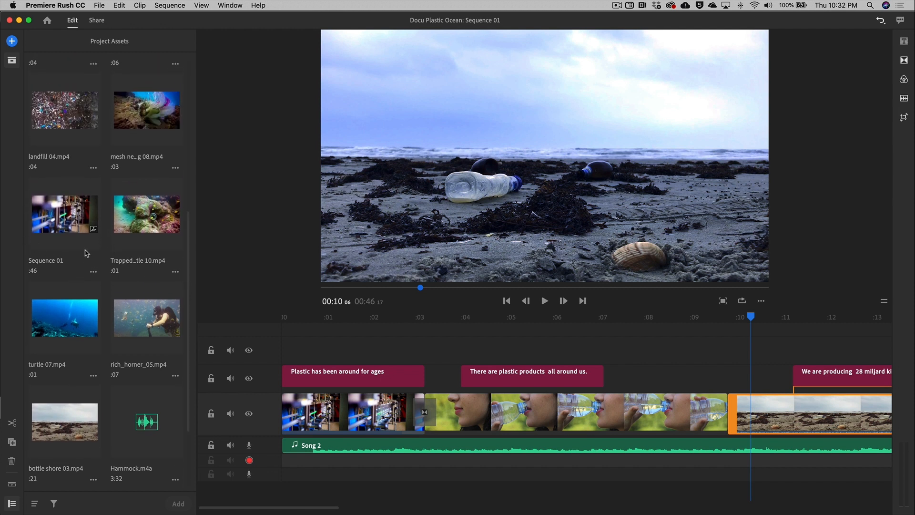
pyautogui.moveTo(93, 227)
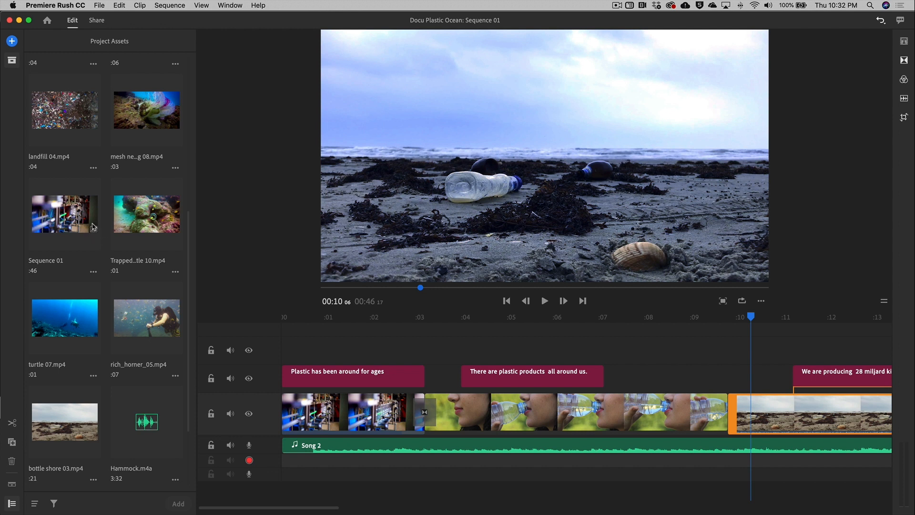
pyautogui.moveTo(100, 230)
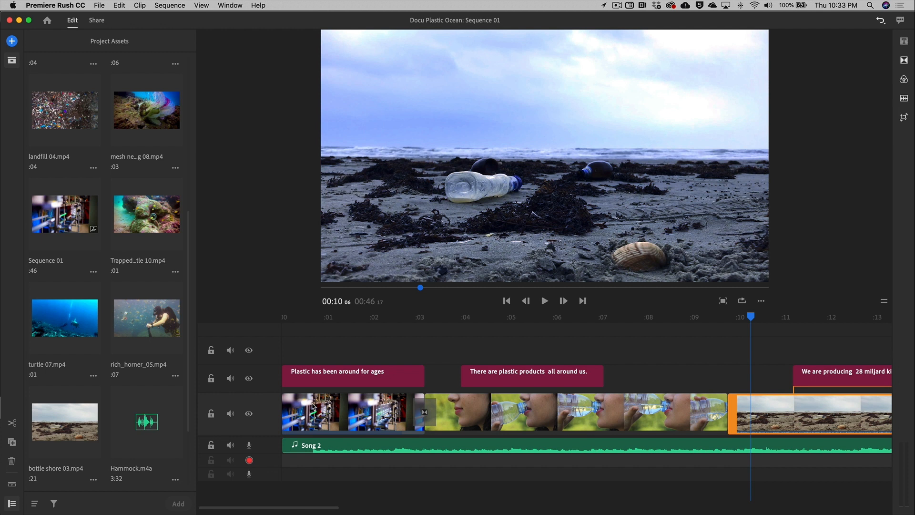
pyautogui.moveTo(93, 273)
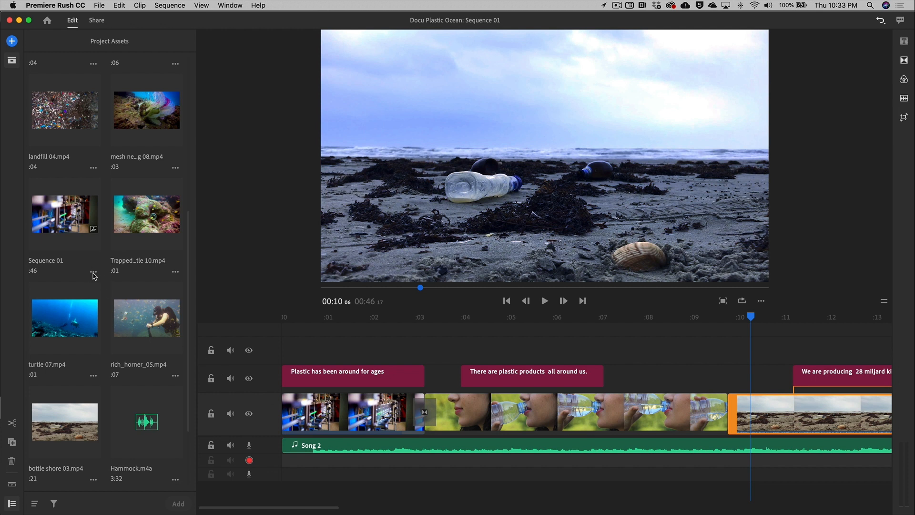
# Duplicate Sequence 01 from its ... menu, creating Sequence 01 Copy 01.
pyautogui.click(93, 273)
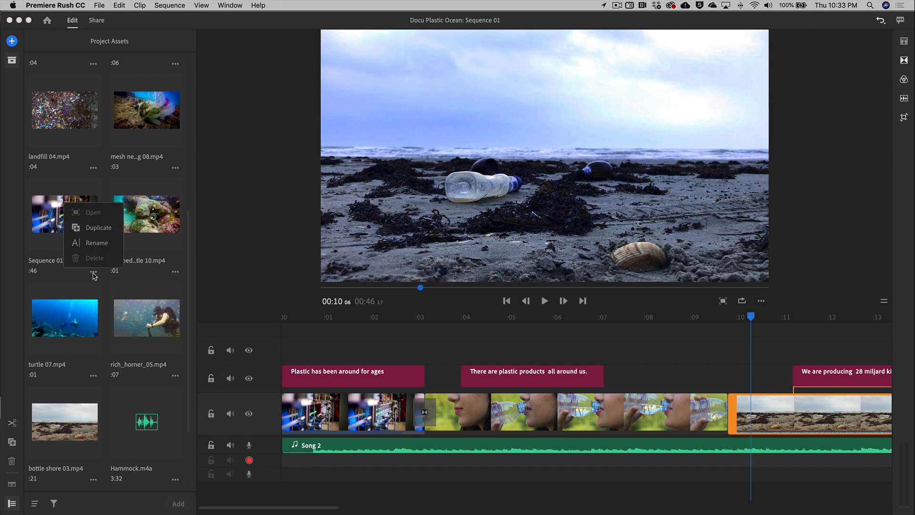
pyautogui.moveTo(98, 232)
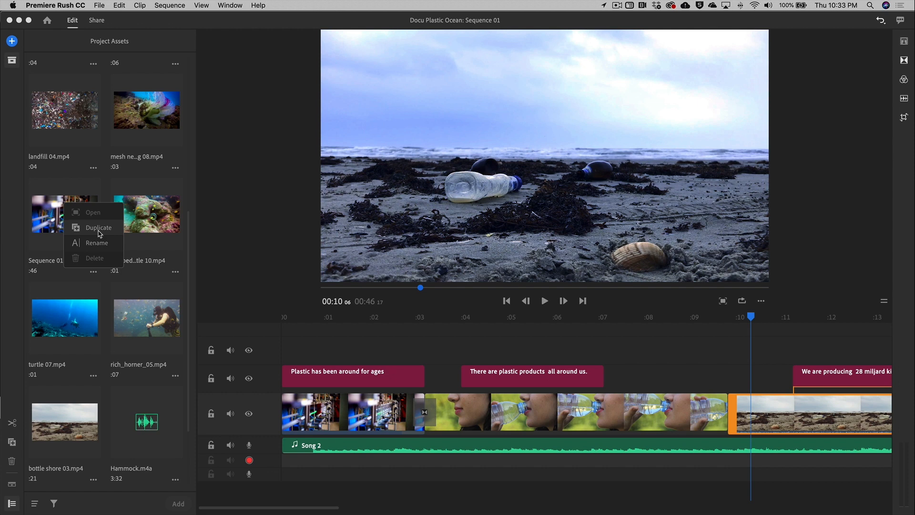
pyautogui.click(99, 226)
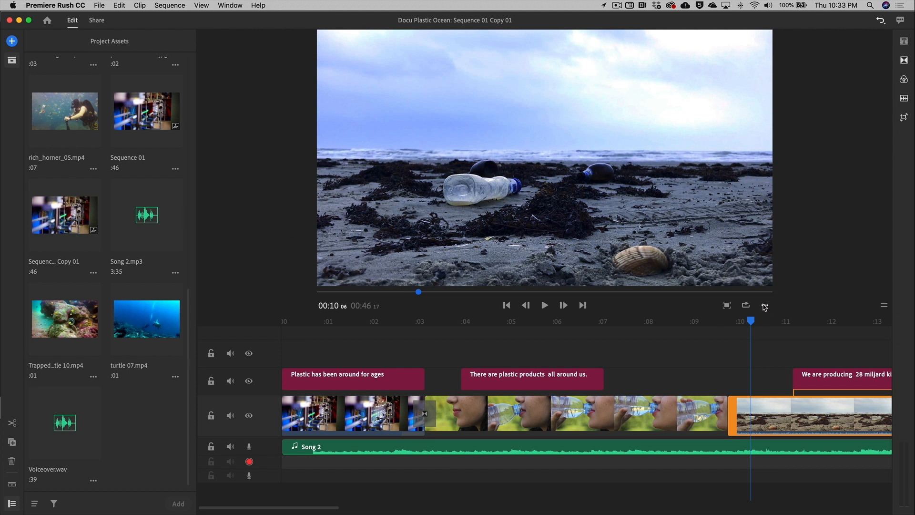
# Switch the copied sequence's preview to portrait orientation and show the clip's Transform properties.
pyautogui.click(765, 305)
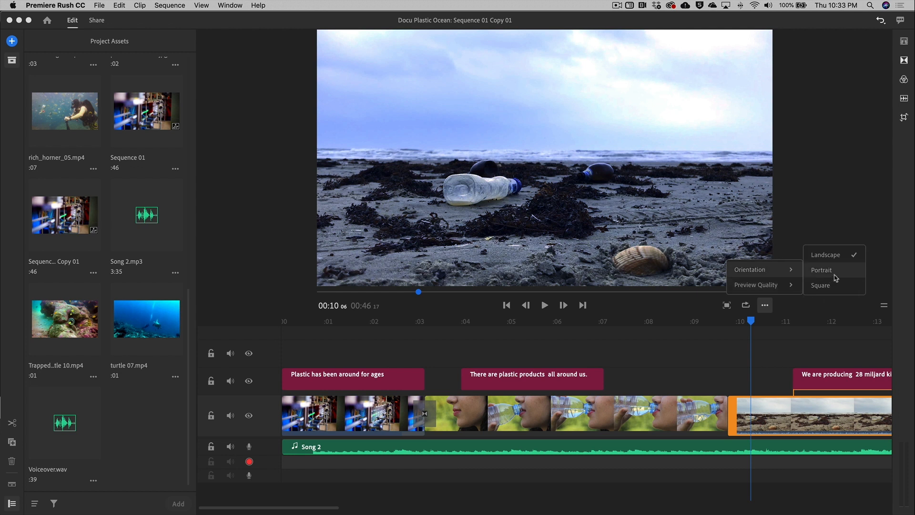
pyautogui.click(822, 269)
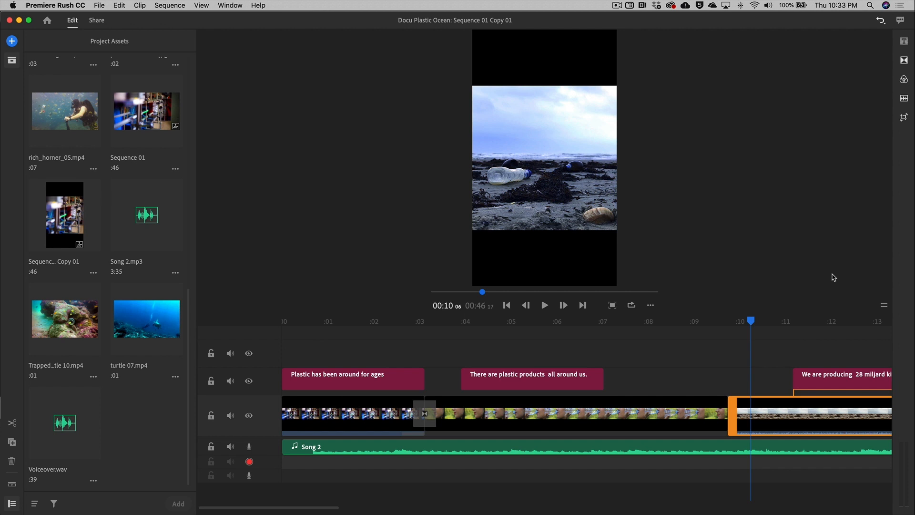
pyautogui.moveTo(510, 256)
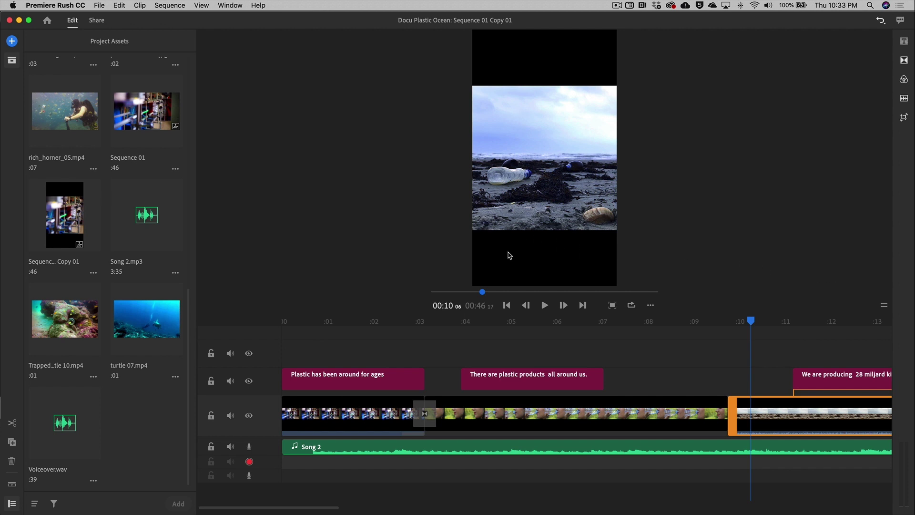
pyautogui.moveTo(749, 292)
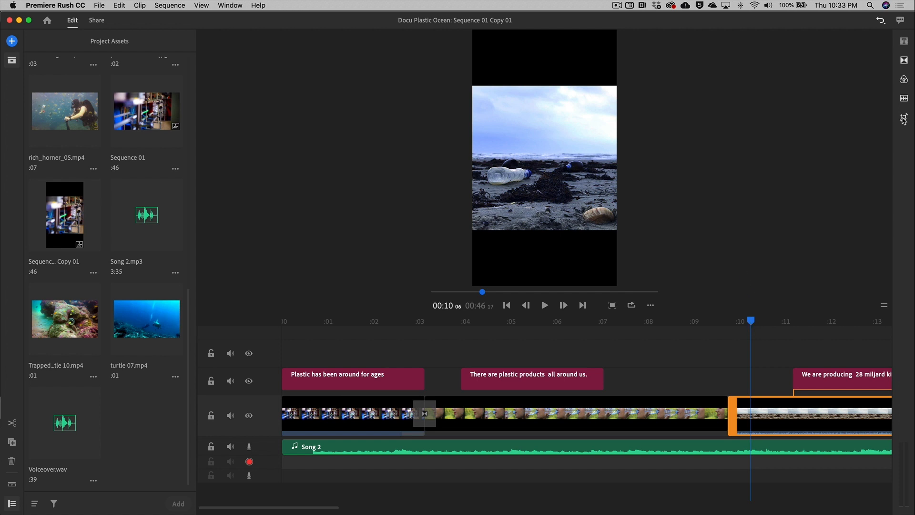
pyautogui.click(904, 119)
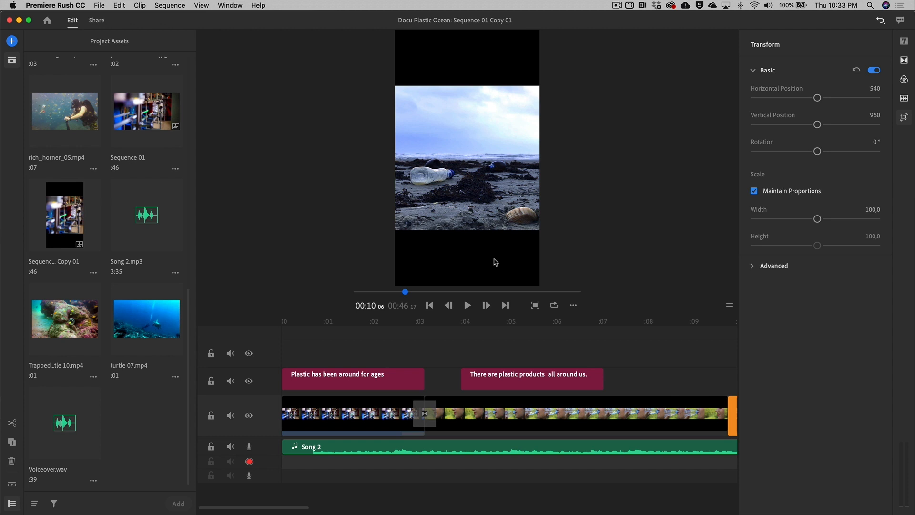
# Enlarge and shift the beach bottle clip, then reset it to position 540 and scale 100.
pyautogui.moveTo(817, 220); pyautogui.dragTo(824, 219)
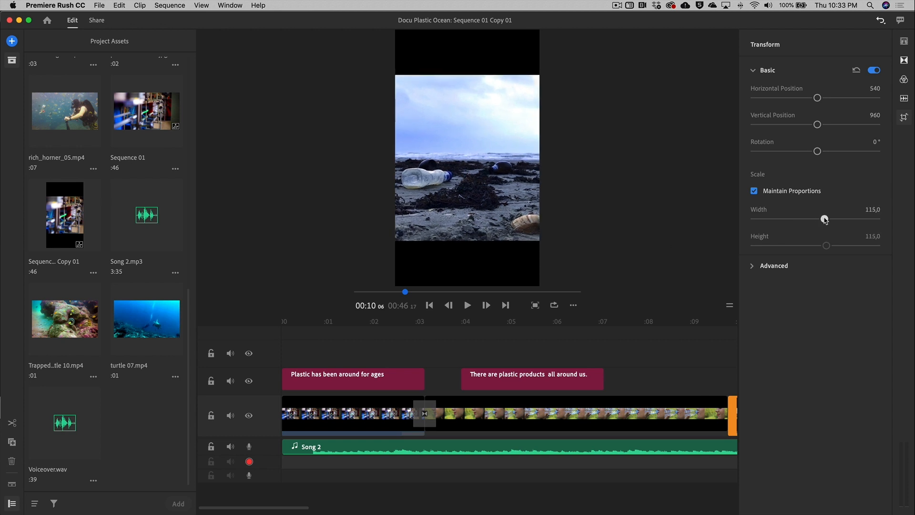
pyautogui.moveTo(825, 220); pyautogui.dragTo(871, 220)
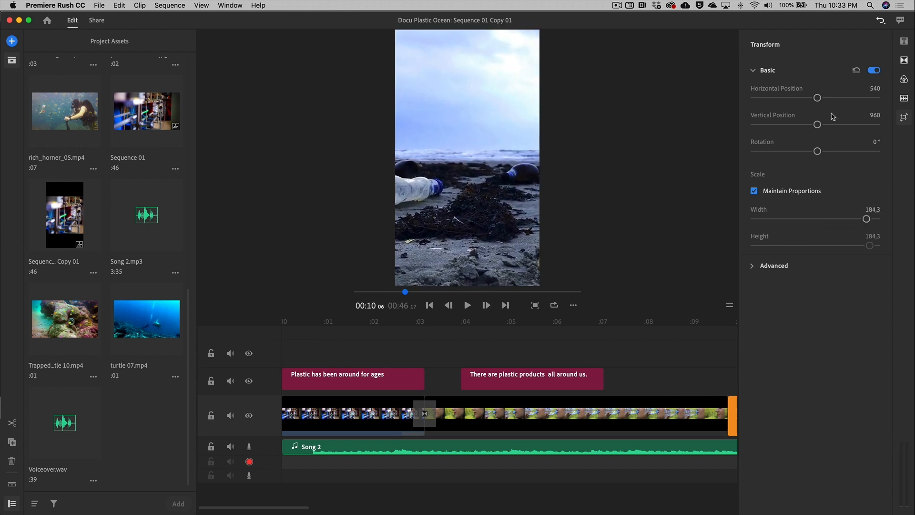
pyautogui.moveTo(817, 97); pyautogui.dragTo(845, 97)
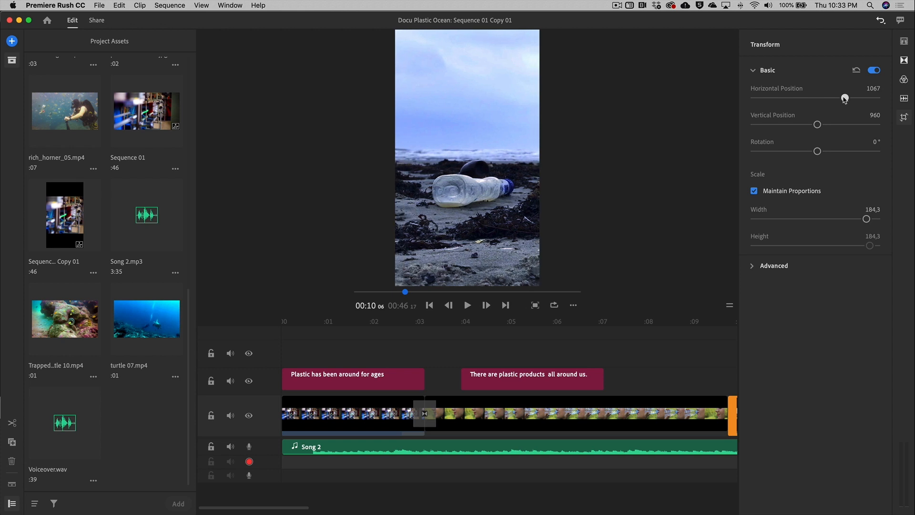
pyautogui.moveTo(846, 97); pyautogui.dragTo(844, 97)
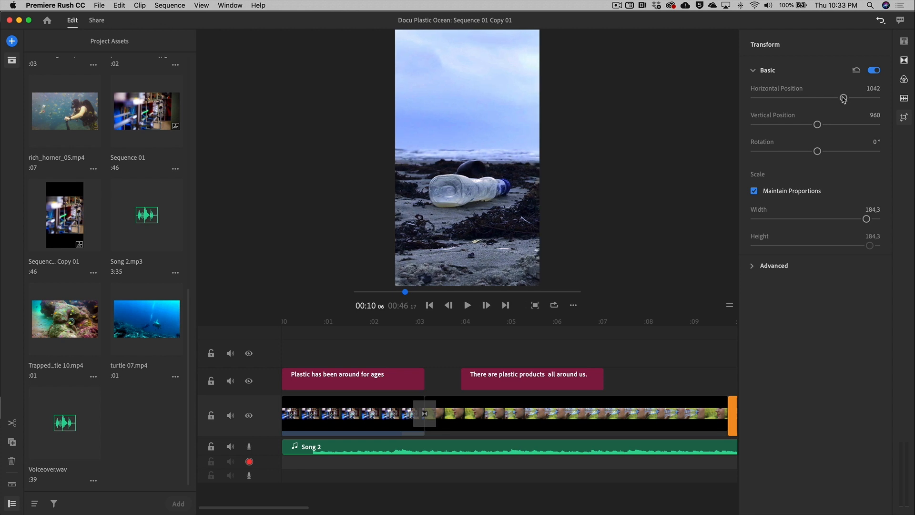
pyautogui.moveTo(844, 97); pyautogui.dragTo(817, 97)
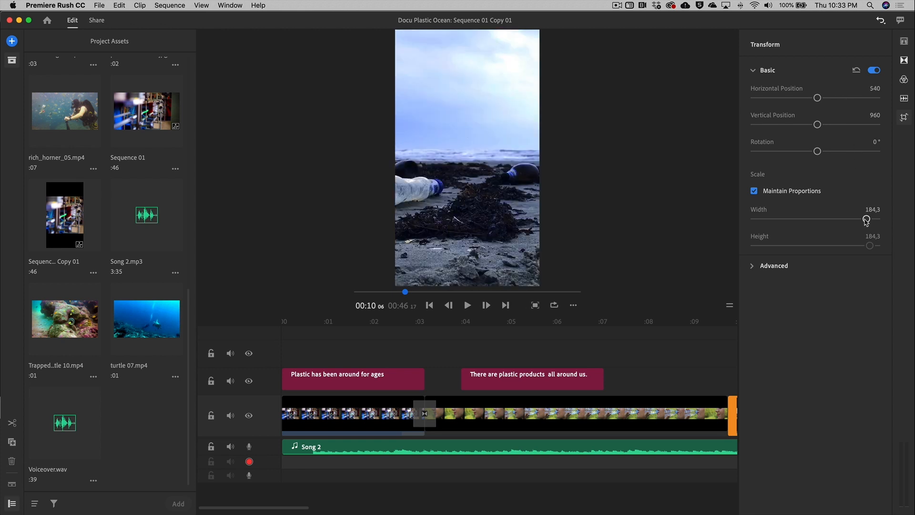
pyautogui.moveTo(867, 219); pyautogui.dragTo(817, 219)
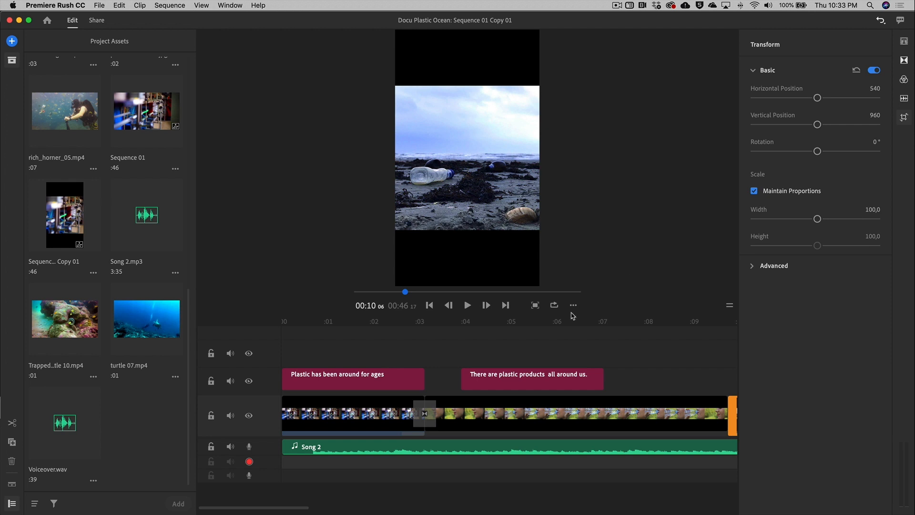
# Make the frame 1:1 square and move the beach shot's horizontal position from 540 to about 651.
pyautogui.click(573, 305)
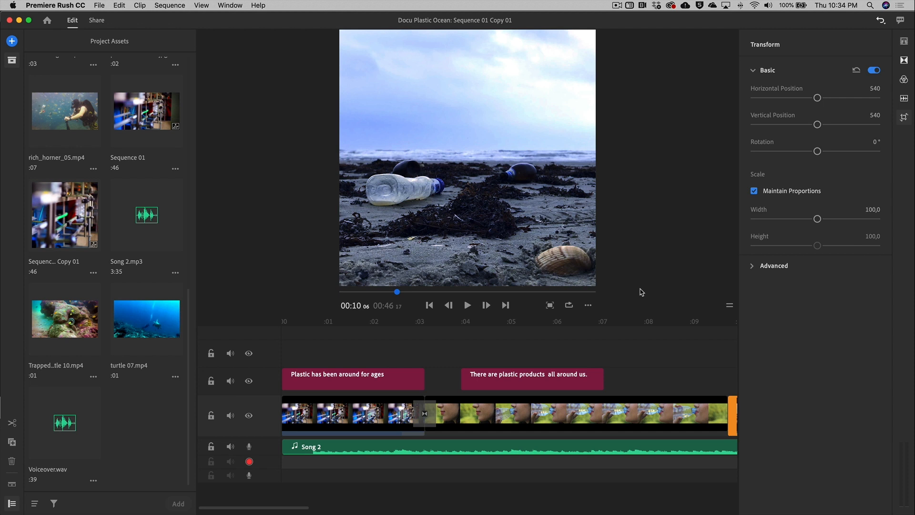
pyautogui.moveTo(441, 203)
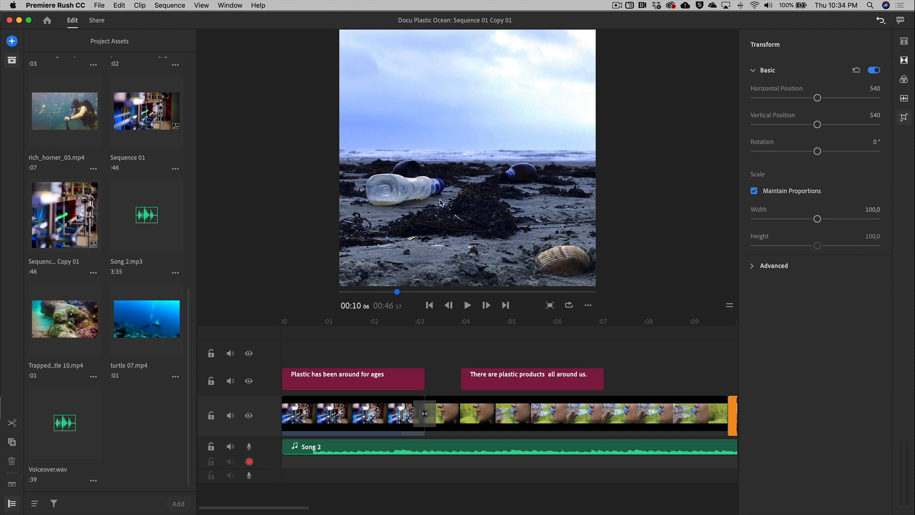
pyautogui.moveTo(460, 209)
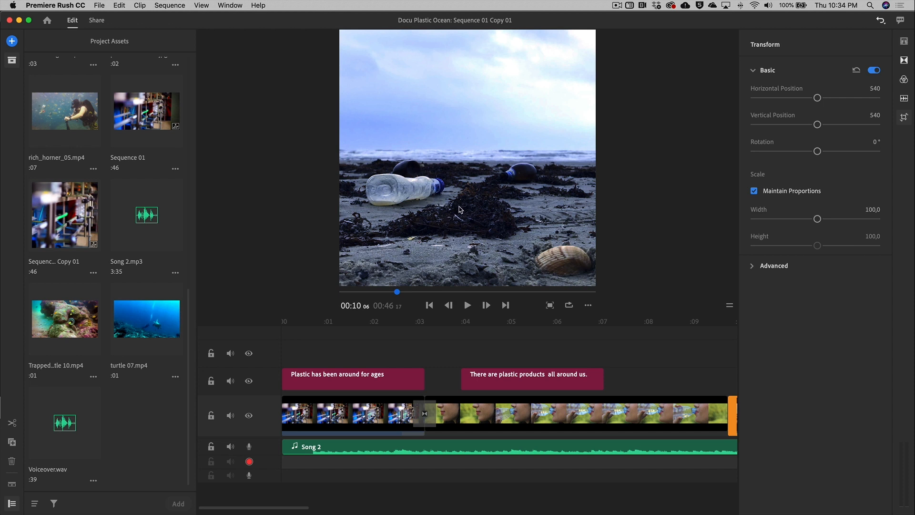
pyautogui.moveTo(373, 322)
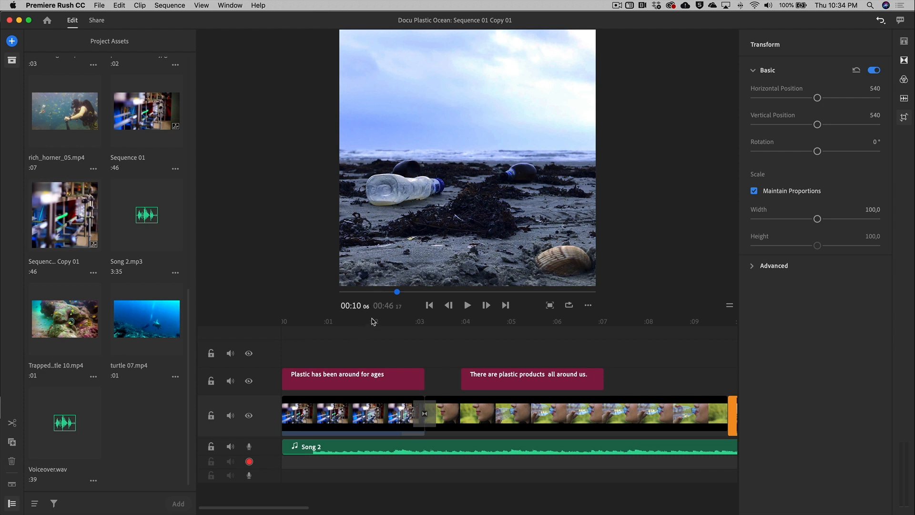
pyautogui.moveTo(817, 98)
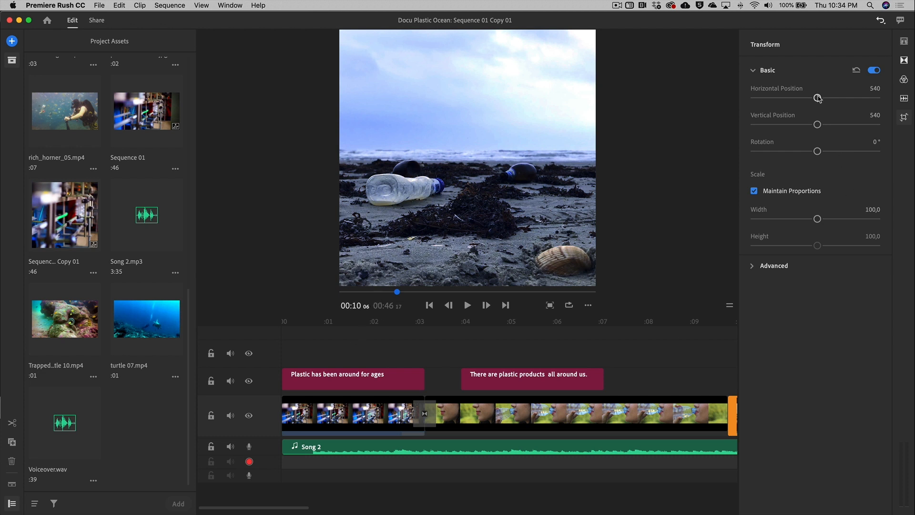
pyautogui.moveTo(817, 99); pyautogui.dragTo(828, 98)
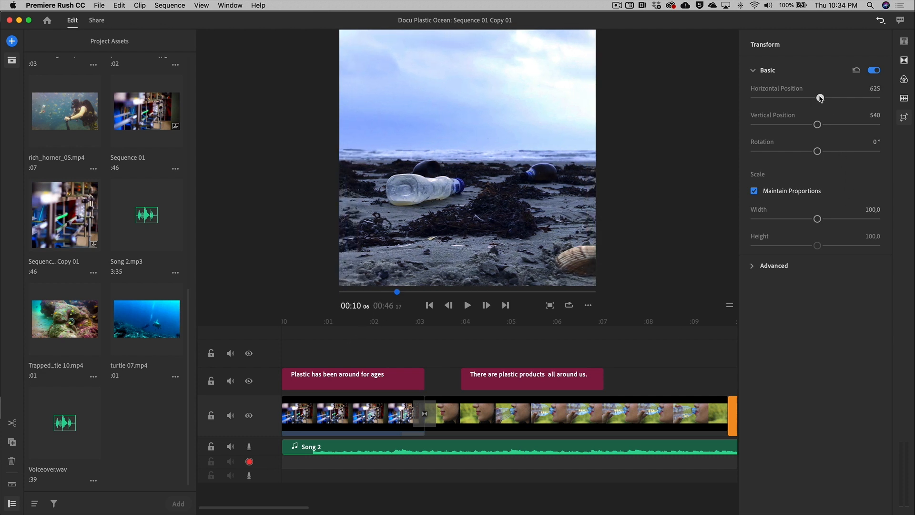
pyautogui.moveTo(816, 97); pyautogui.dragTo(822, 97)
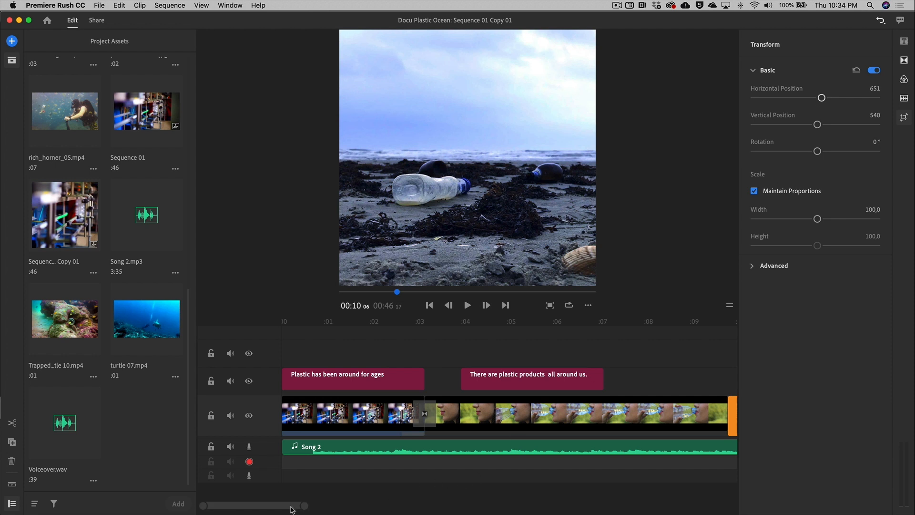
pyautogui.moveTo(330, 327)
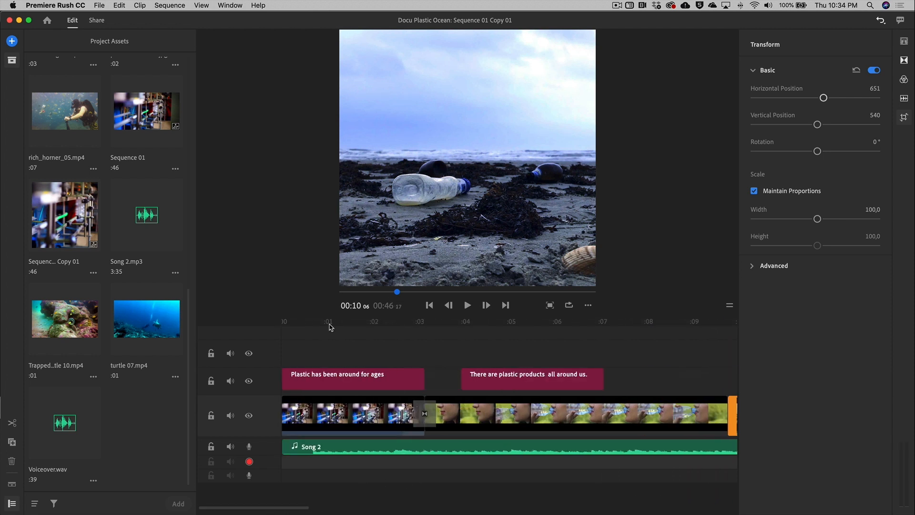
# Enlarge and re-centre the first titles, including the marine plastics caption, inside the square frame.
pyautogui.click(364, 320)
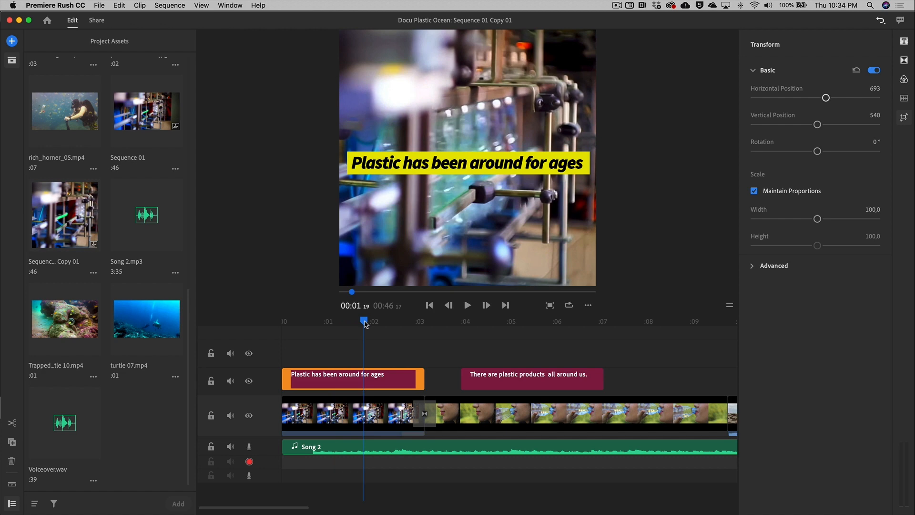
pyautogui.moveTo(364, 320); pyautogui.dragTo(340, 321)
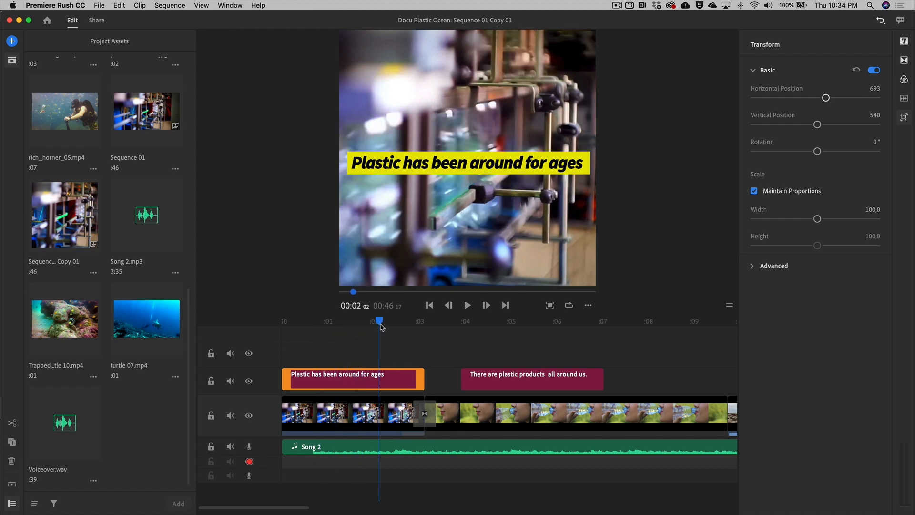
pyautogui.click(546, 320)
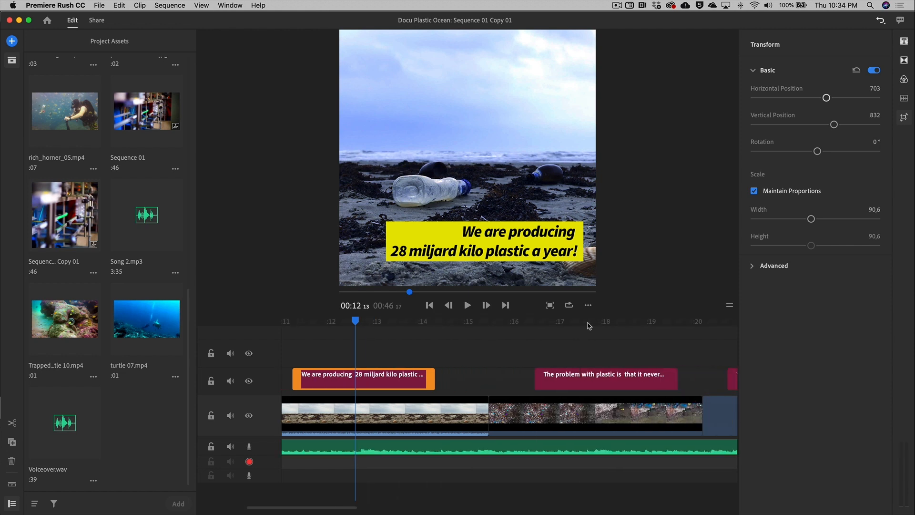
pyautogui.click(616, 322)
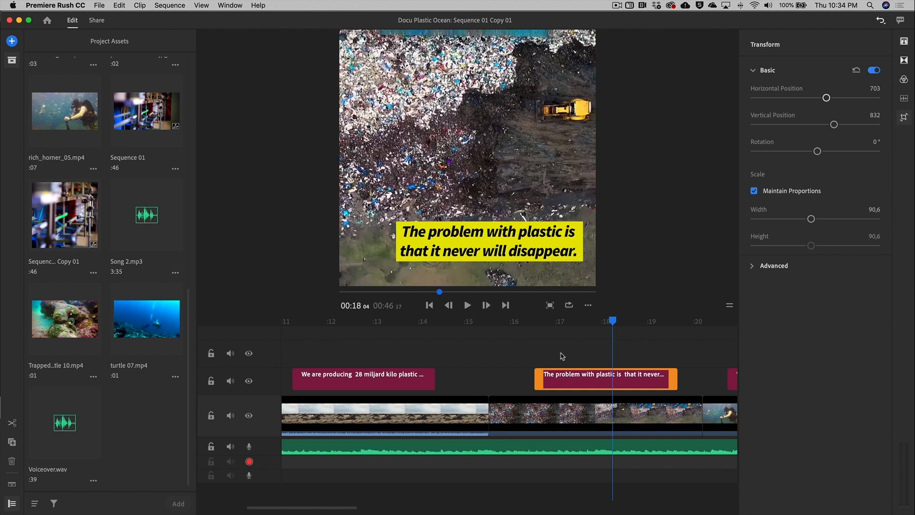
pyautogui.moveTo(811, 219)
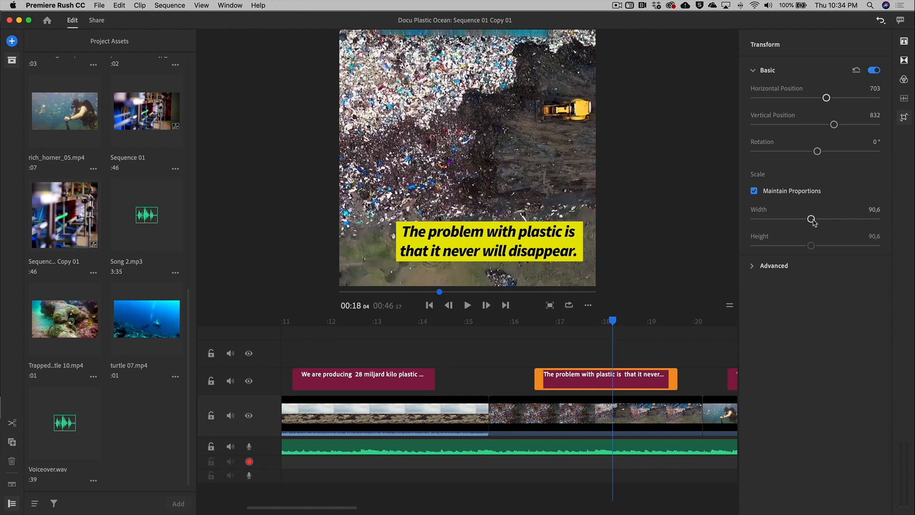
pyautogui.moveTo(811, 218); pyautogui.dragTo(824, 218)
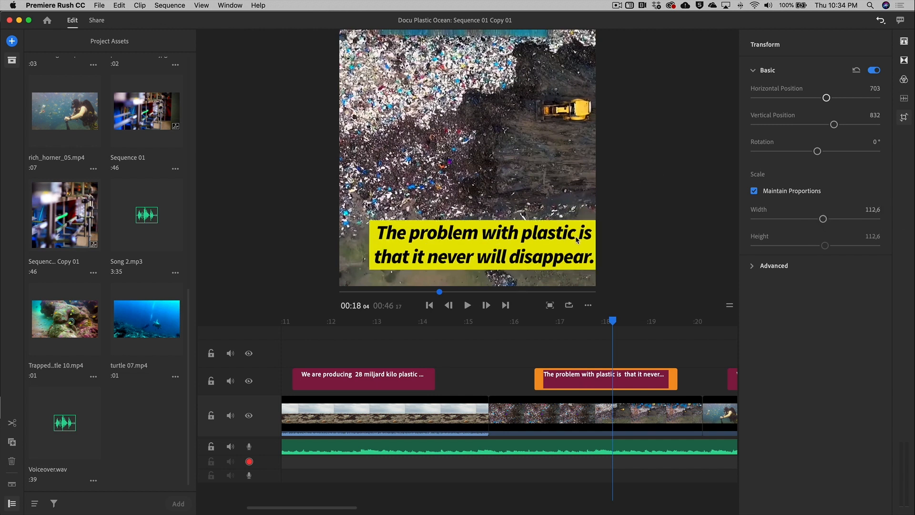
pyautogui.moveTo(477, 237)
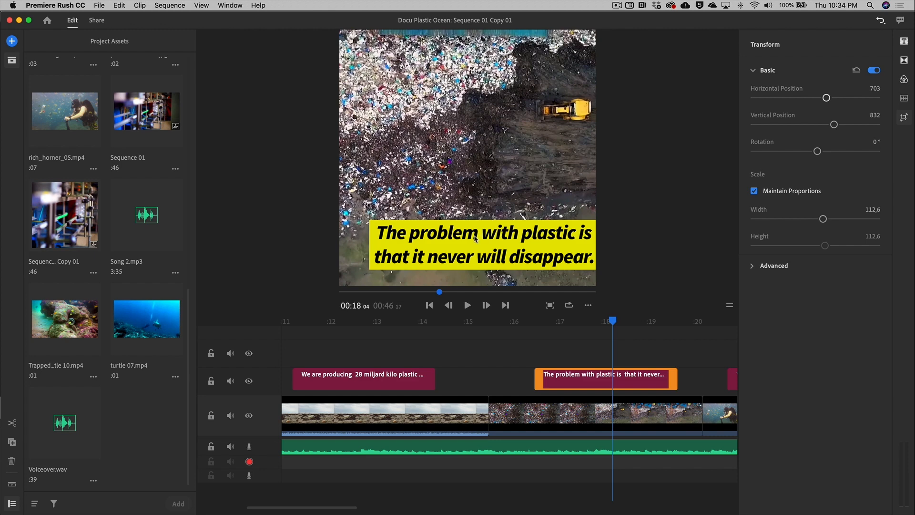
pyautogui.moveTo(827, 97); pyautogui.dragTo(819, 97)
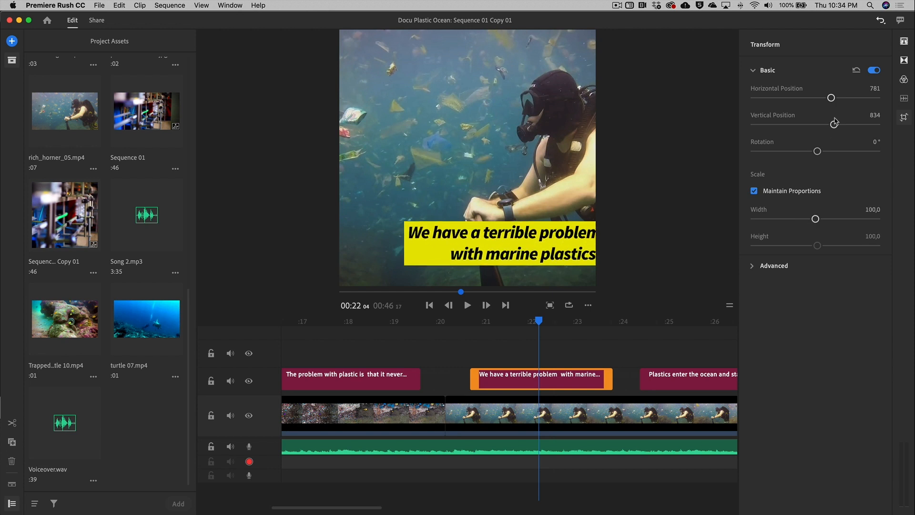
pyautogui.moveTo(831, 97); pyautogui.dragTo(820, 97)
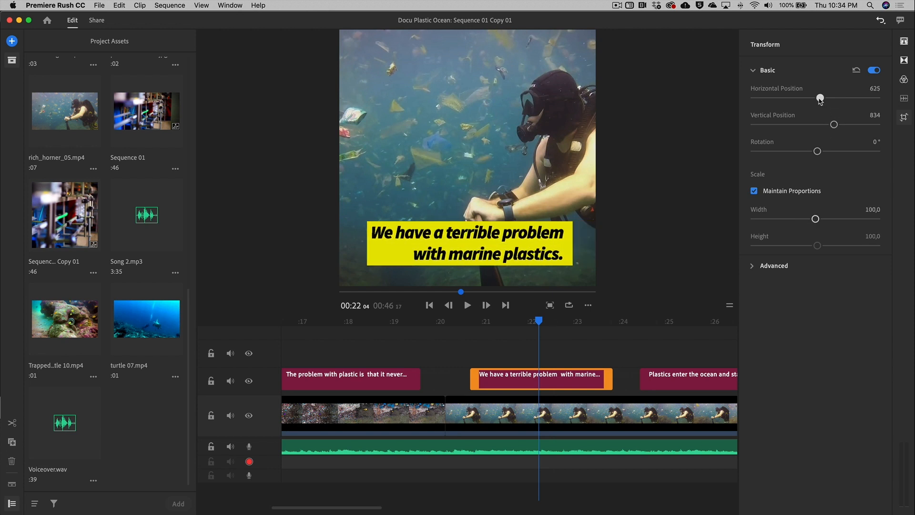
pyautogui.moveTo(815, 218); pyautogui.dragTo(818, 218)
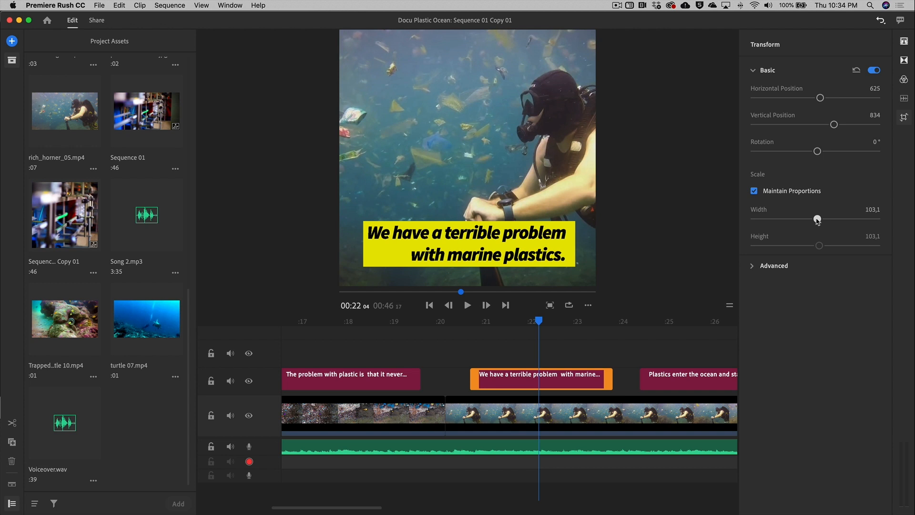
pyautogui.moveTo(817, 218); pyautogui.dragTo(824, 218)
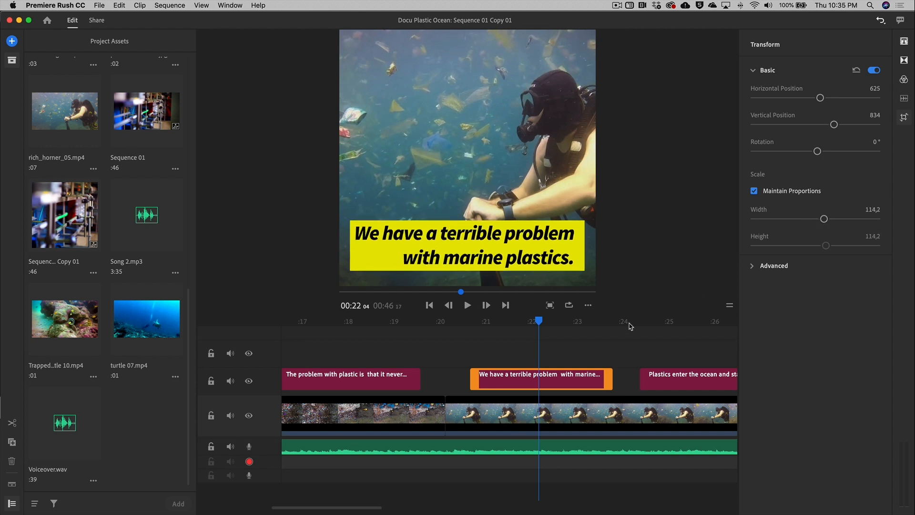
# Enlarge the Plastics enter the ocean title to about scale 86.6.
pyautogui.click(675, 323)
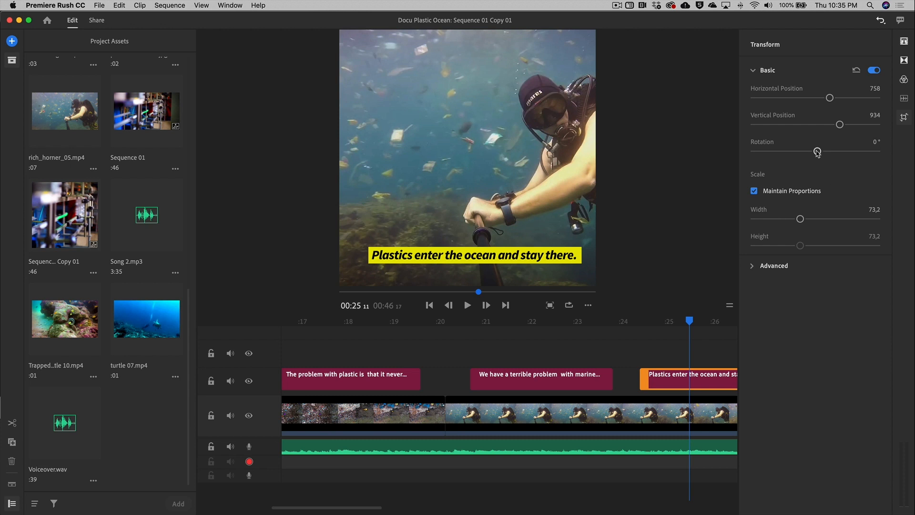
pyautogui.moveTo(800, 219); pyautogui.dragTo(806, 220)
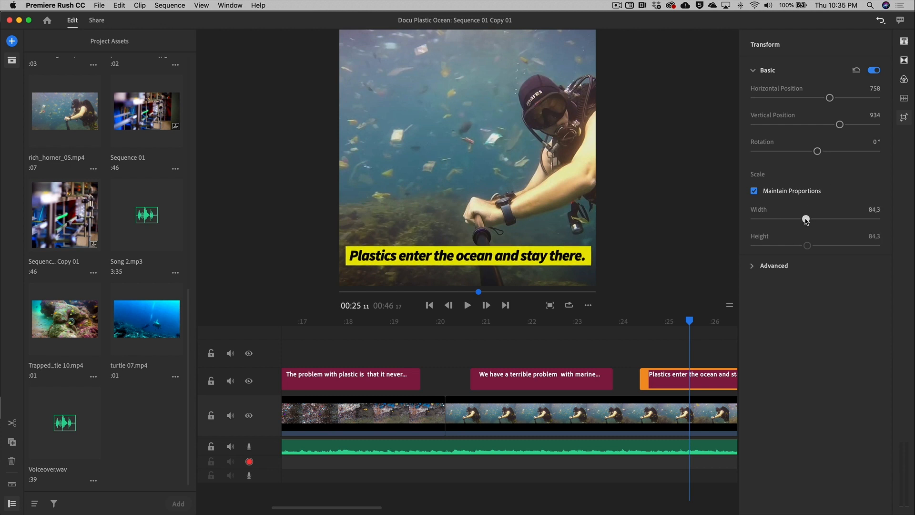
pyautogui.moveTo(806, 220); pyautogui.dragTo(808, 221)
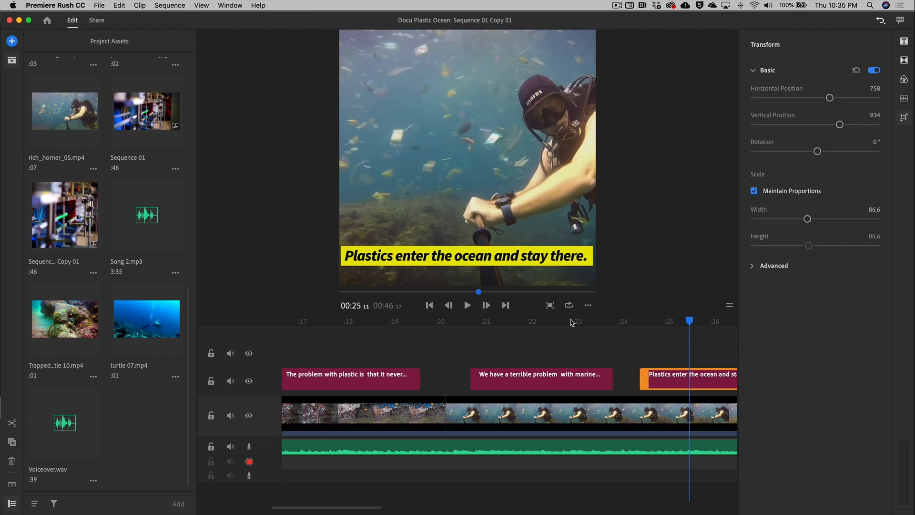
pyautogui.moveTo(502, 305)
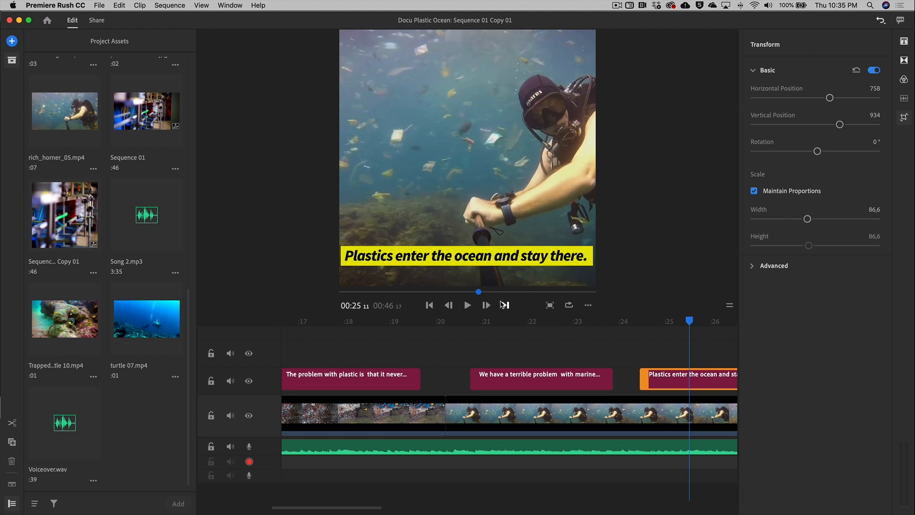
pyautogui.moveTo(249, 353)
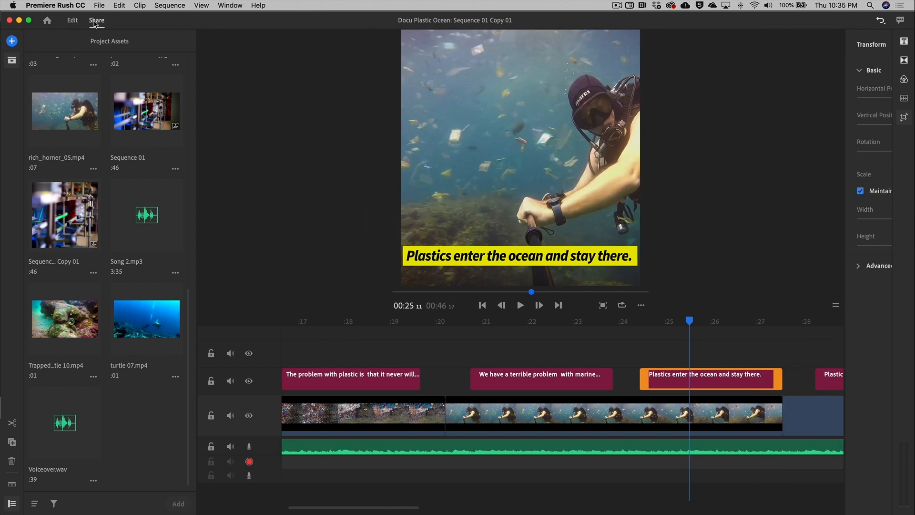
# Show Share settings for Sequence 01 Copy 01 with Local and YouTube destinations enabled.
pyautogui.click(96, 20)
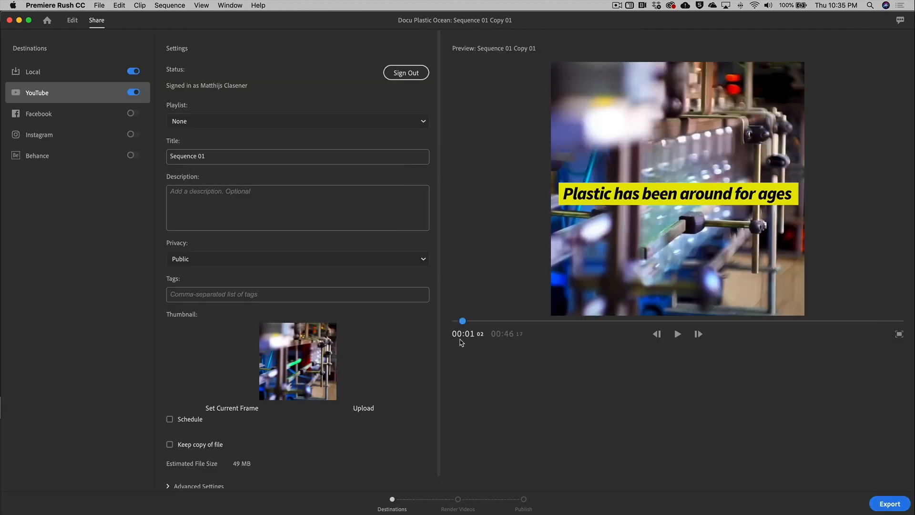